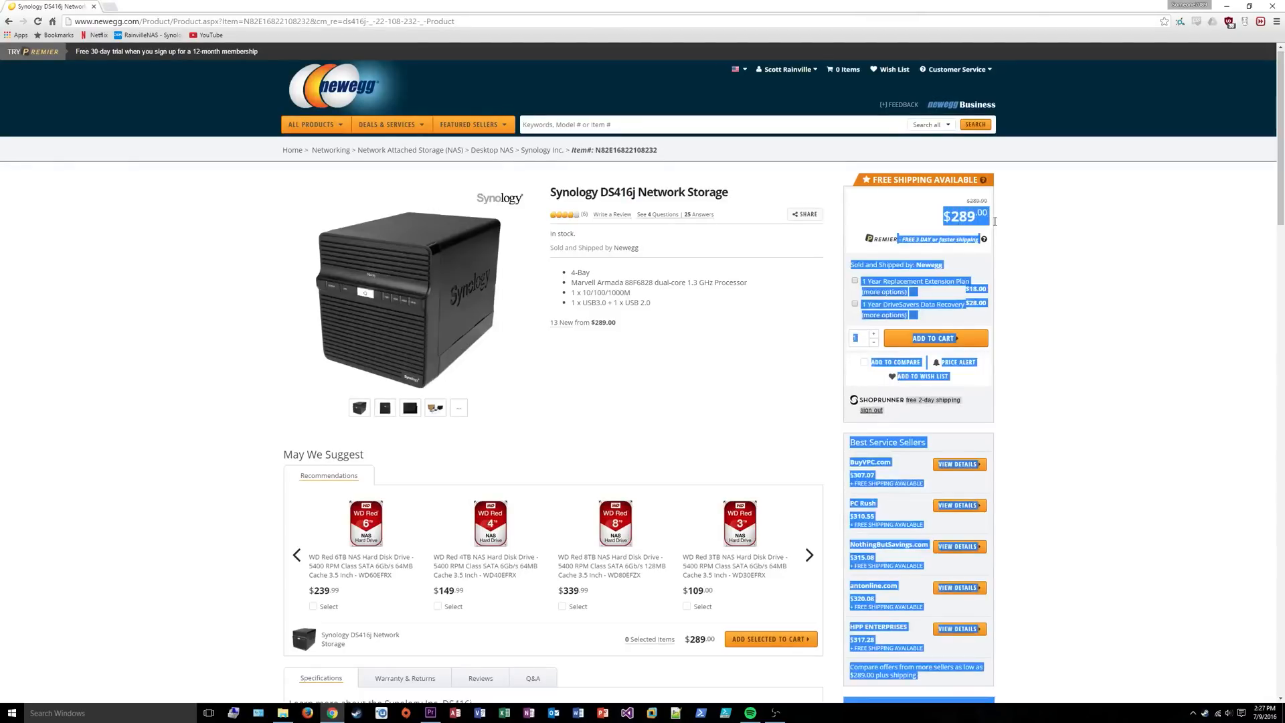
# Scroll the DS416j Newegg listing down to its Specifications section.
pyautogui.scroll(-3)
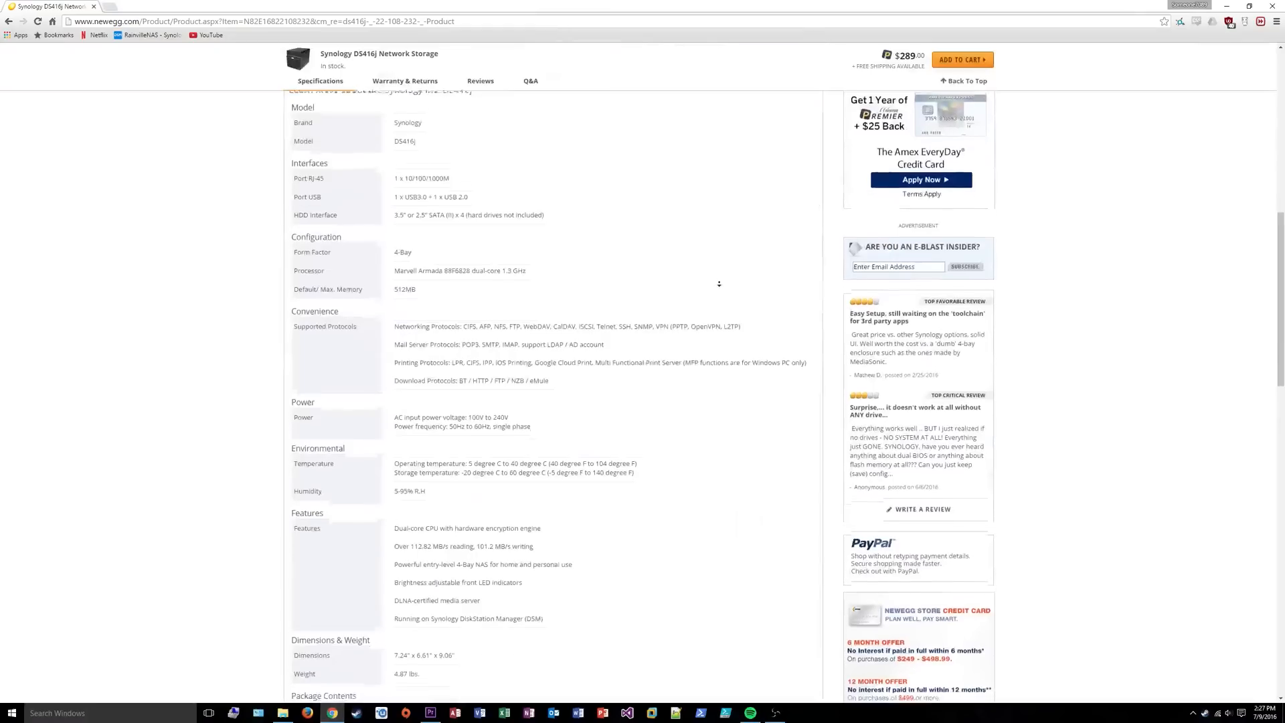
pyautogui.scroll(-3)
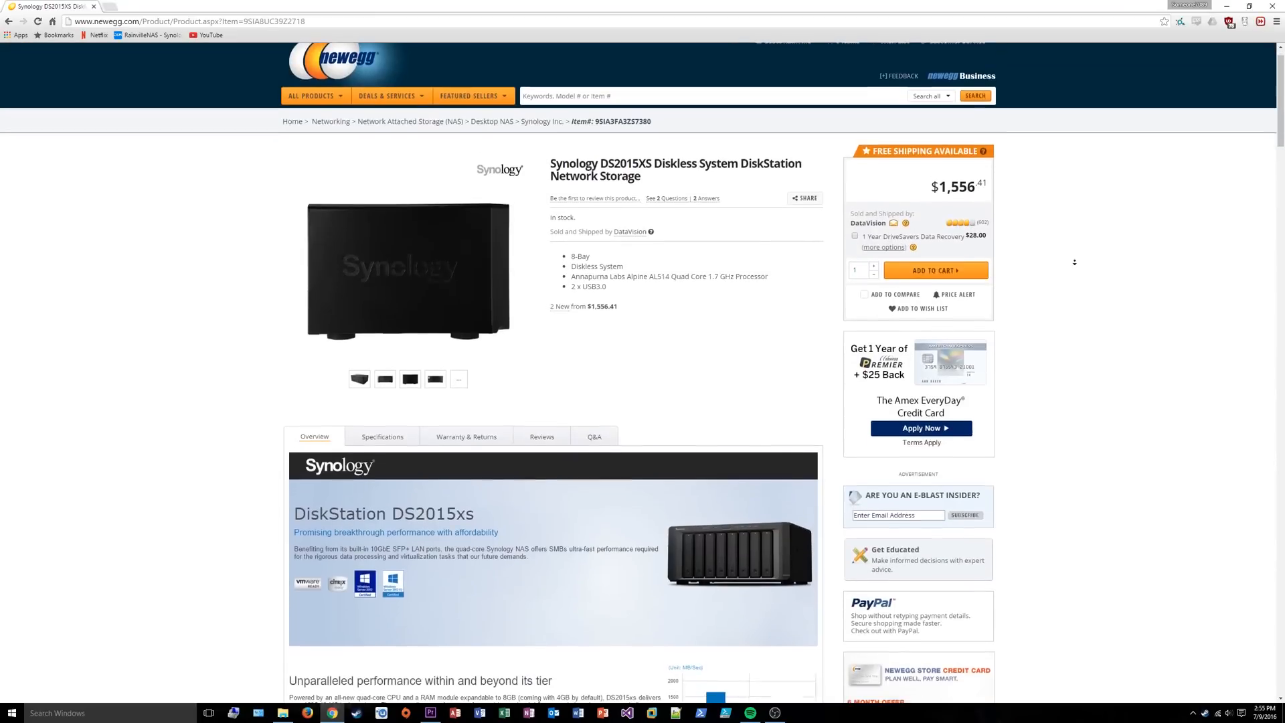
pyautogui.scroll(-3)
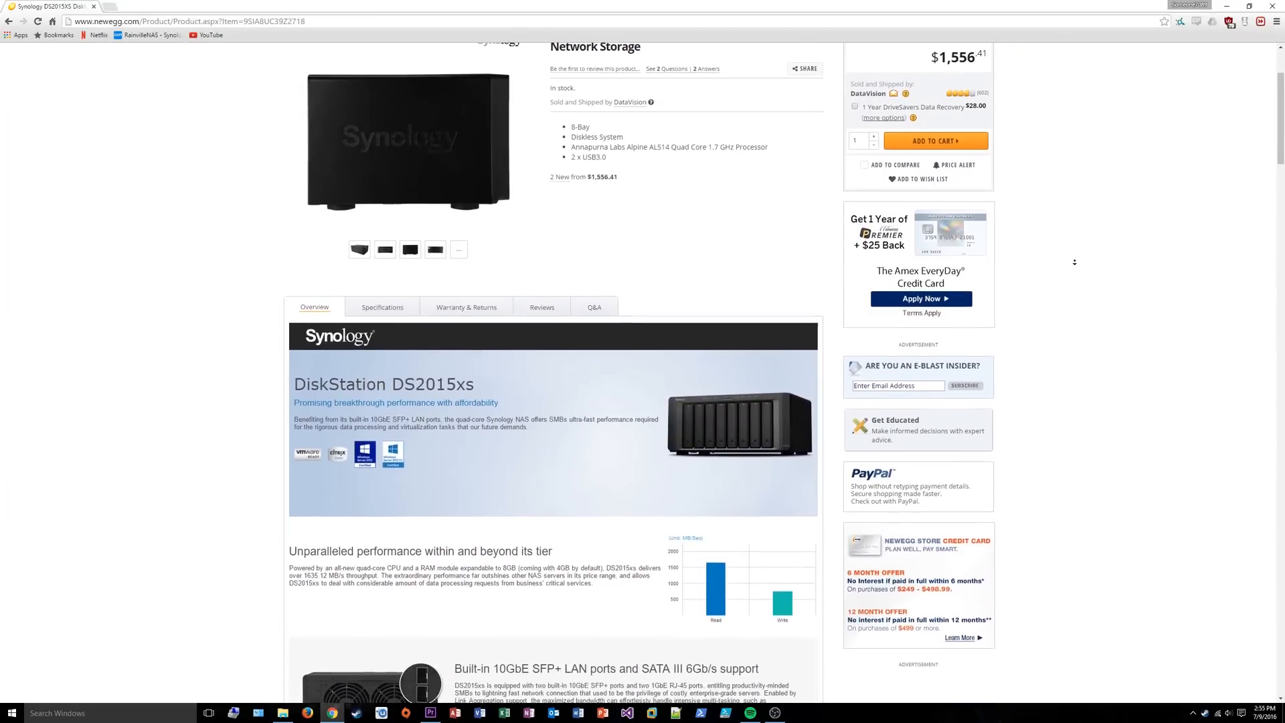
pyautogui.scroll(-3)
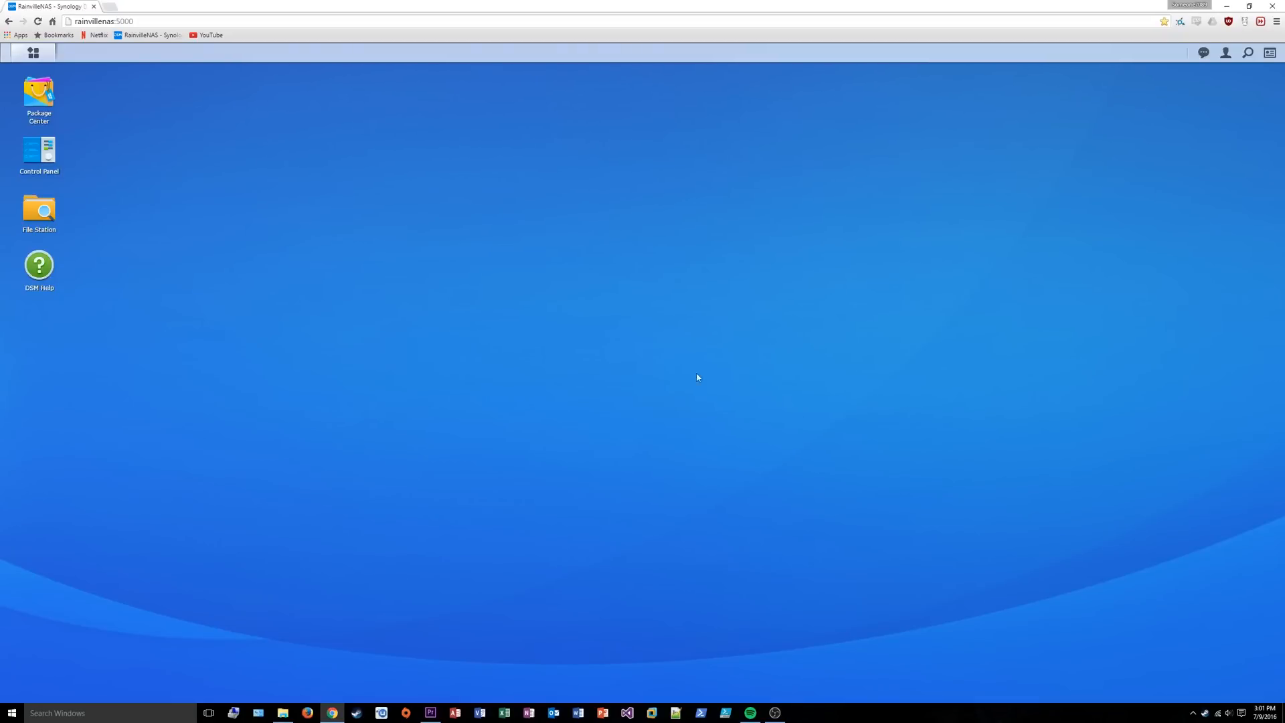
pyautogui.click(34, 52)
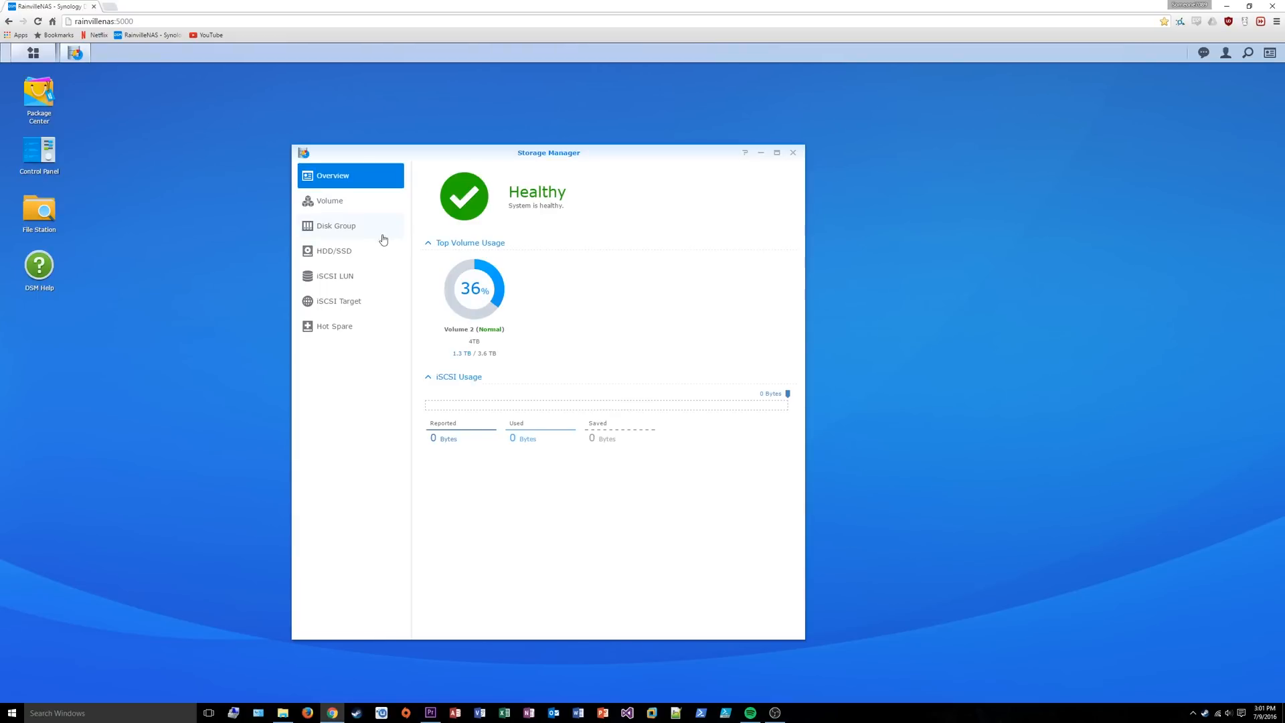
pyautogui.click(329, 200)
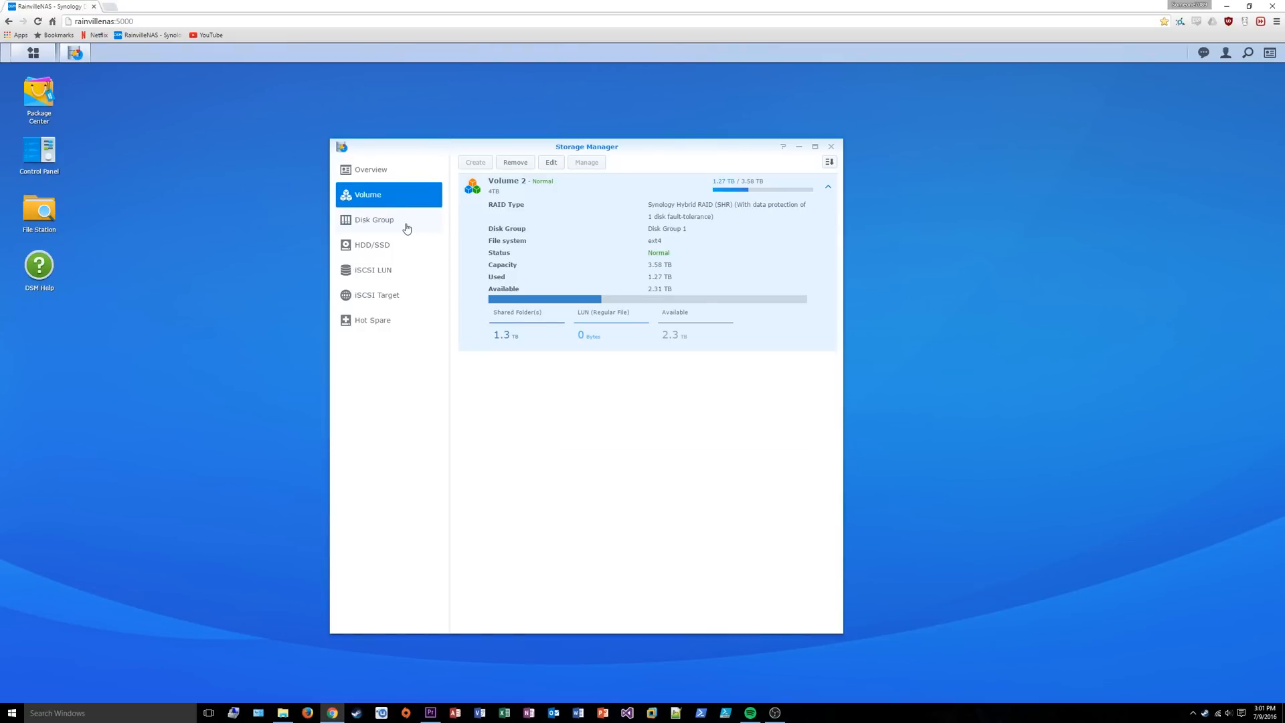
pyautogui.click(373, 219)
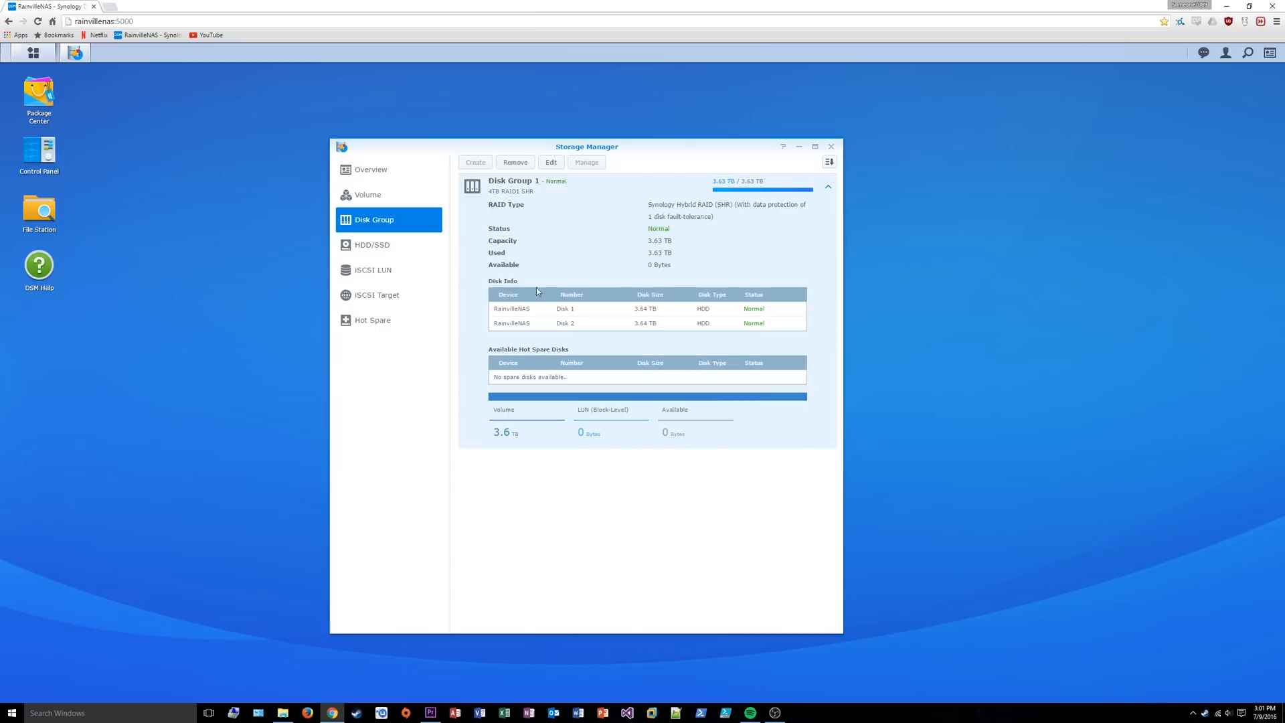
pyautogui.click(372, 244)
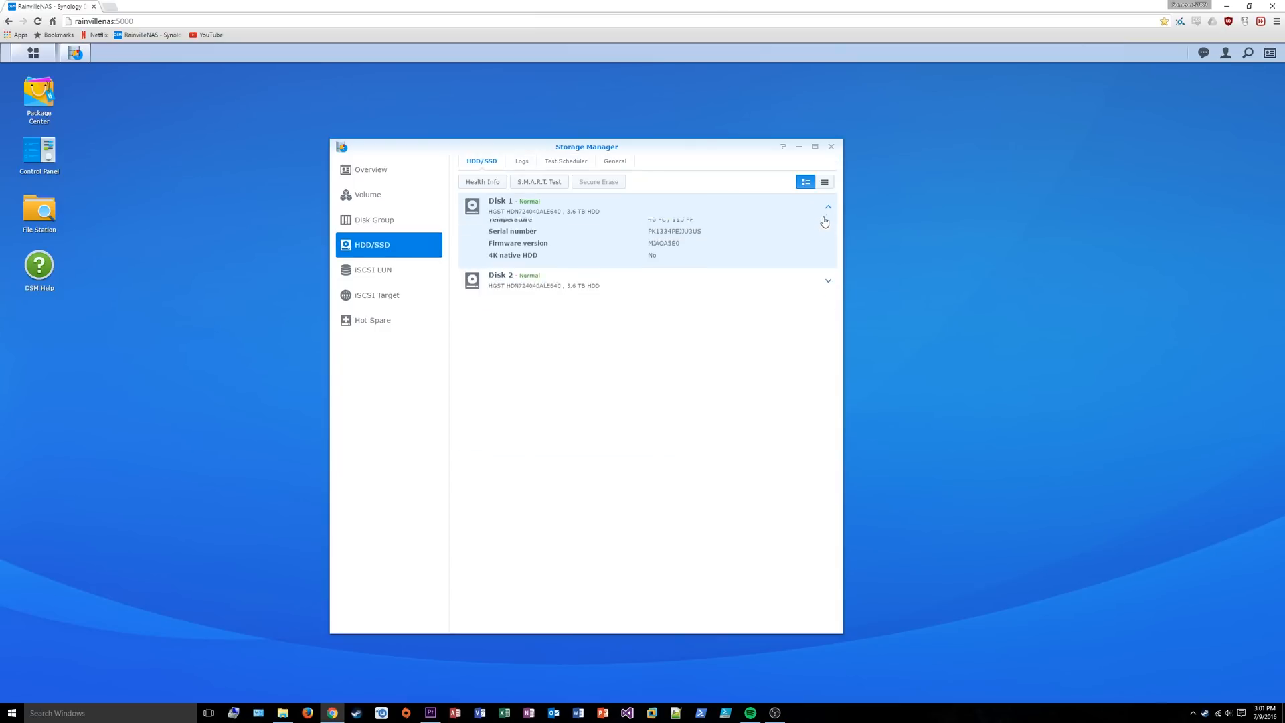
pyautogui.click(827, 280)
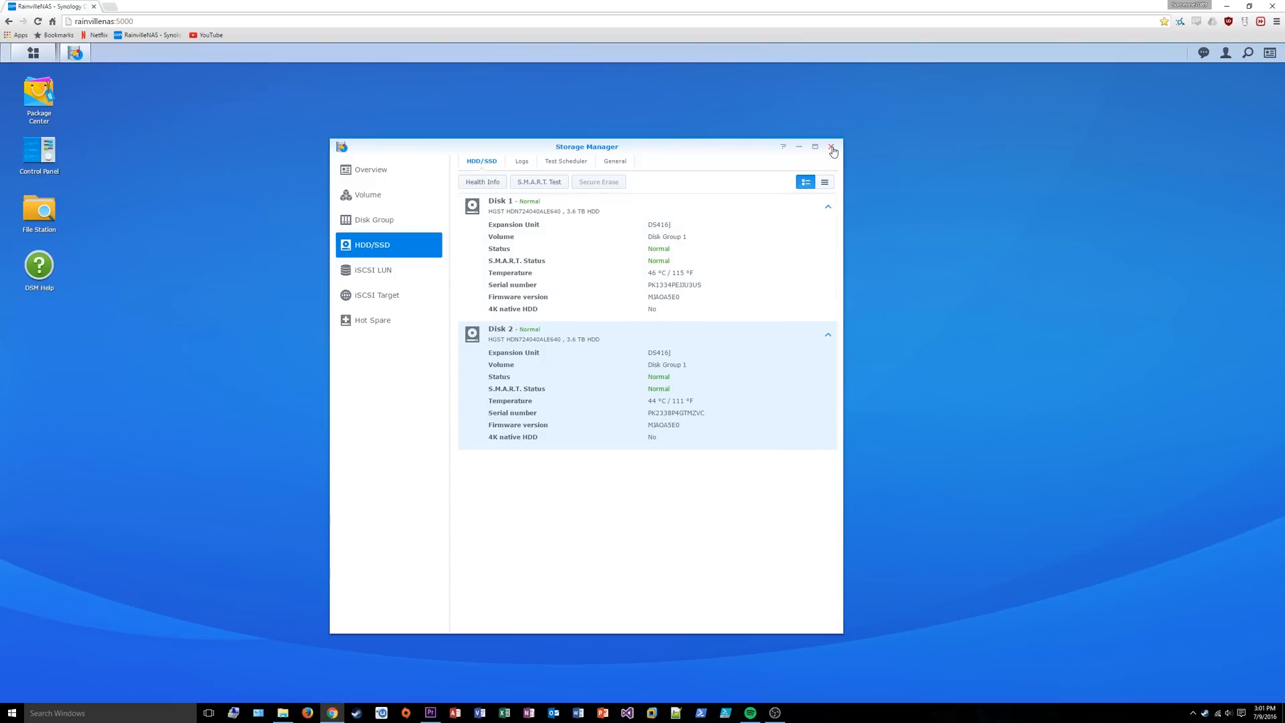
pyautogui.click(832, 147)
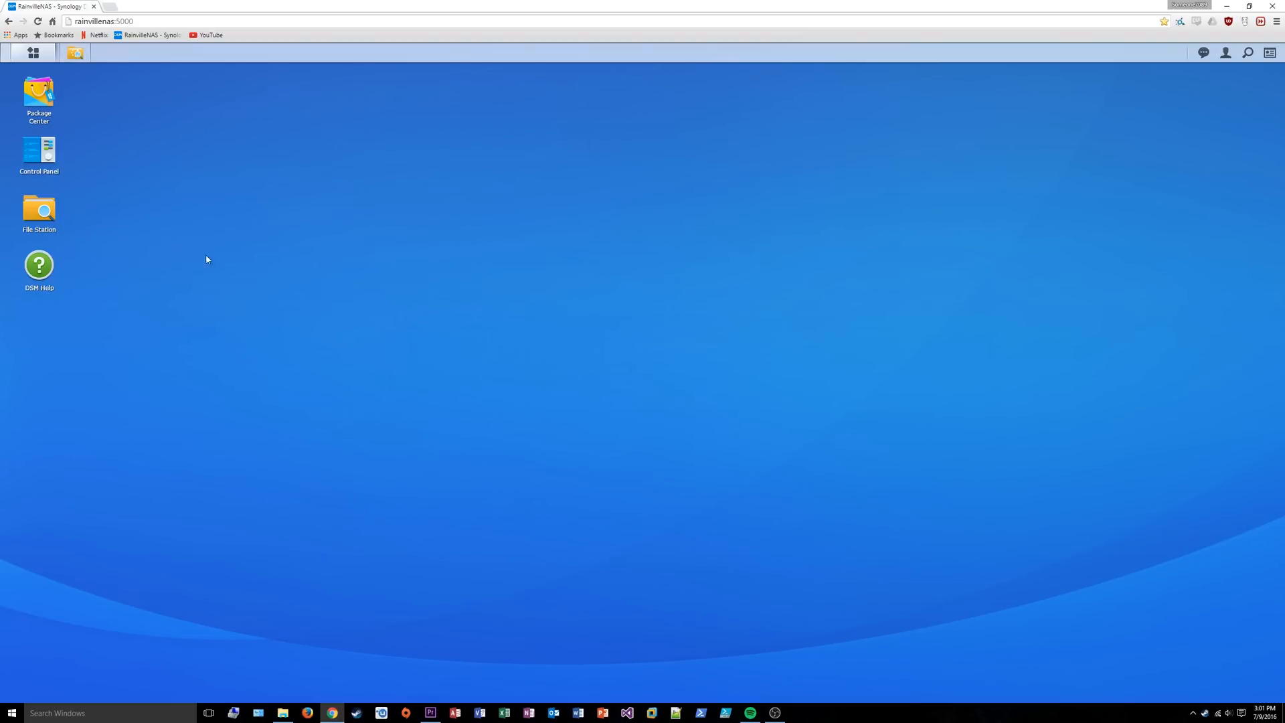
# Switch to the Synology Hybrid RAID article and scroll down to the 2-disk redundancy diagram.
pyautogui.click(38, 265)
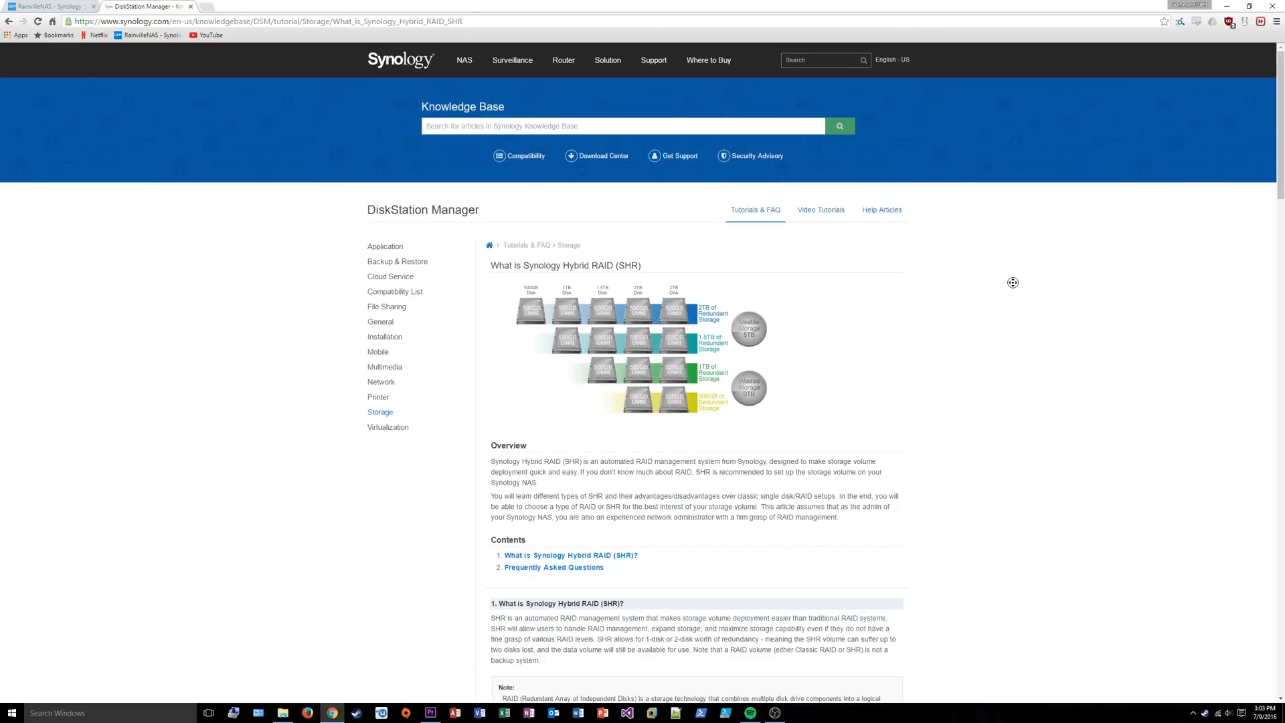
pyautogui.scroll(-3)
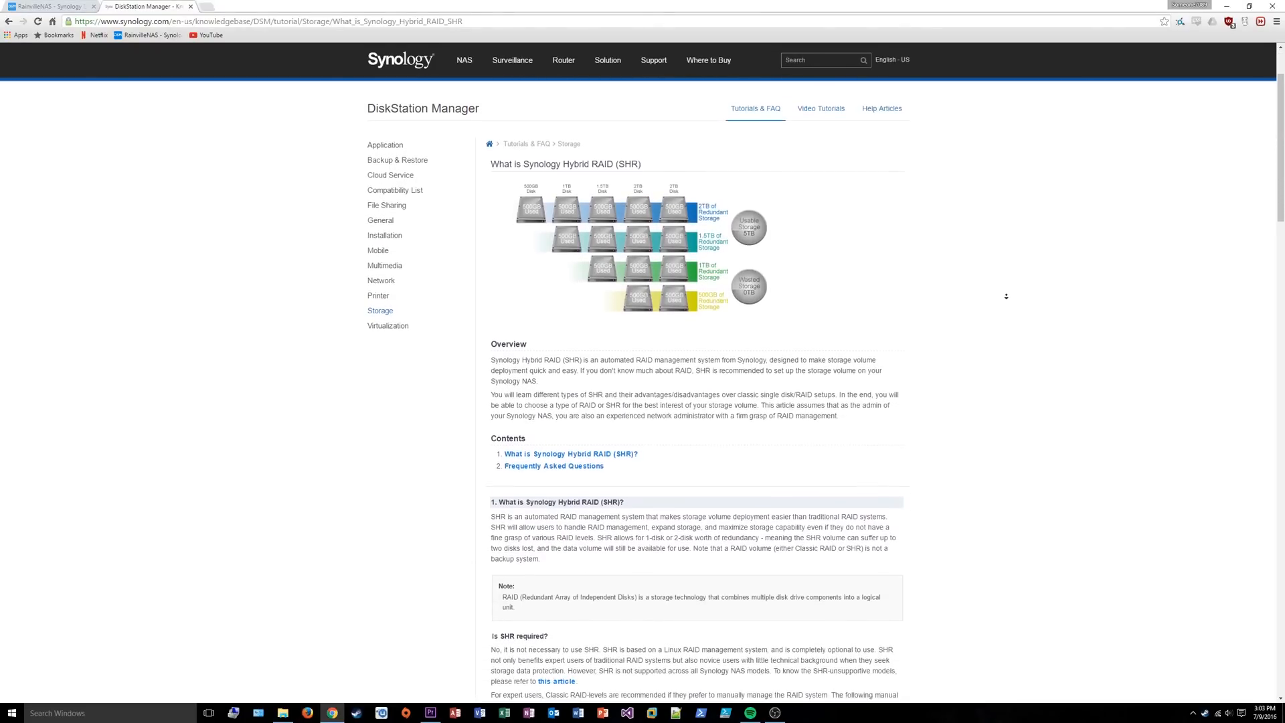
pyautogui.scroll(-3)
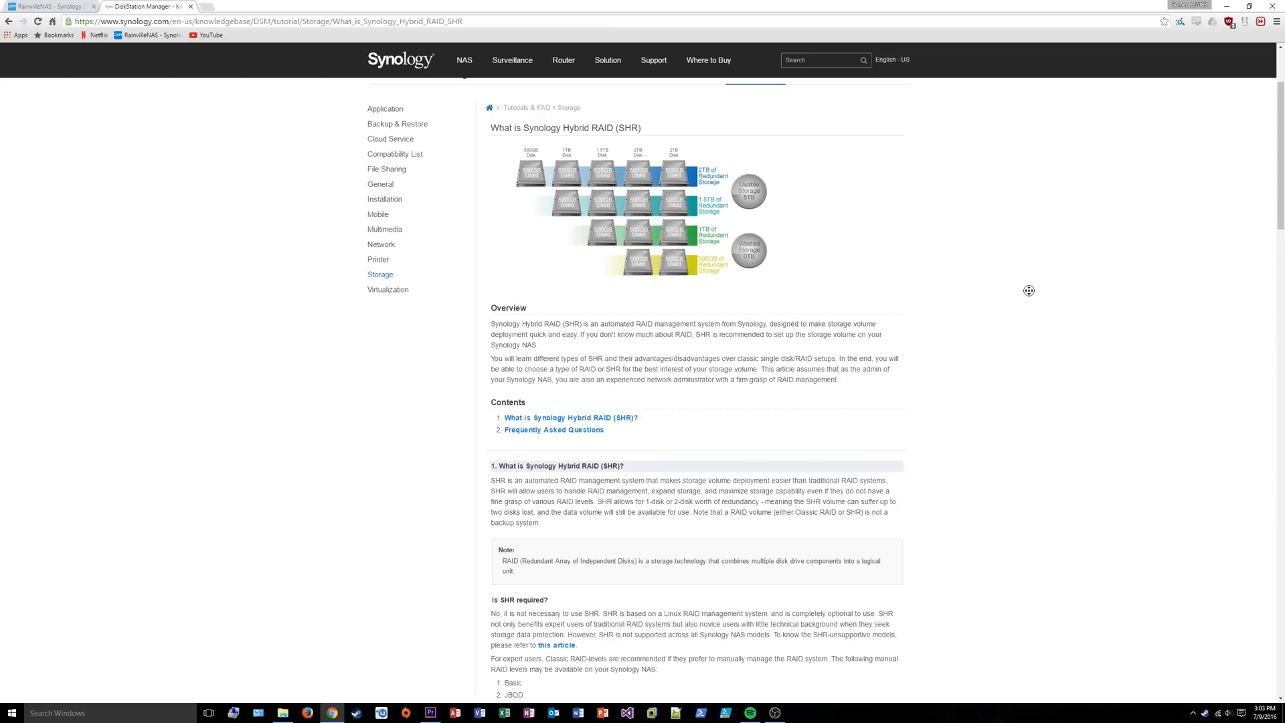
pyautogui.scroll(-3)
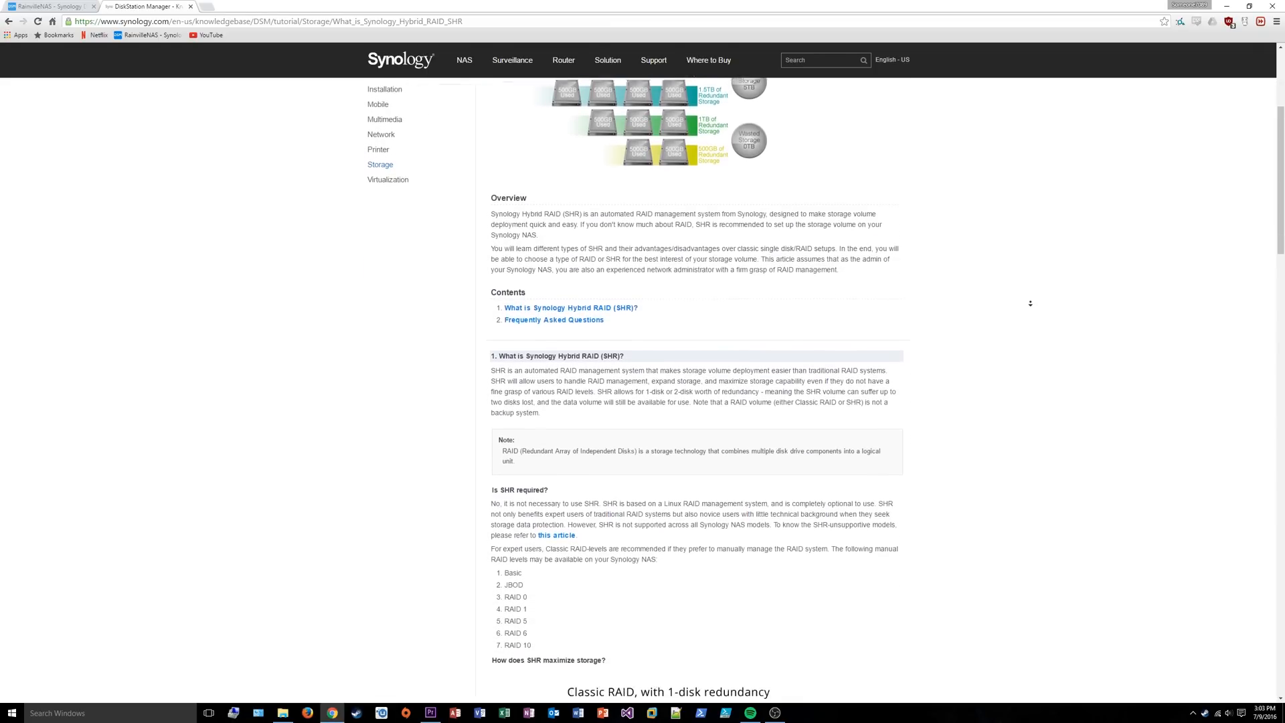
pyautogui.scroll(-3)
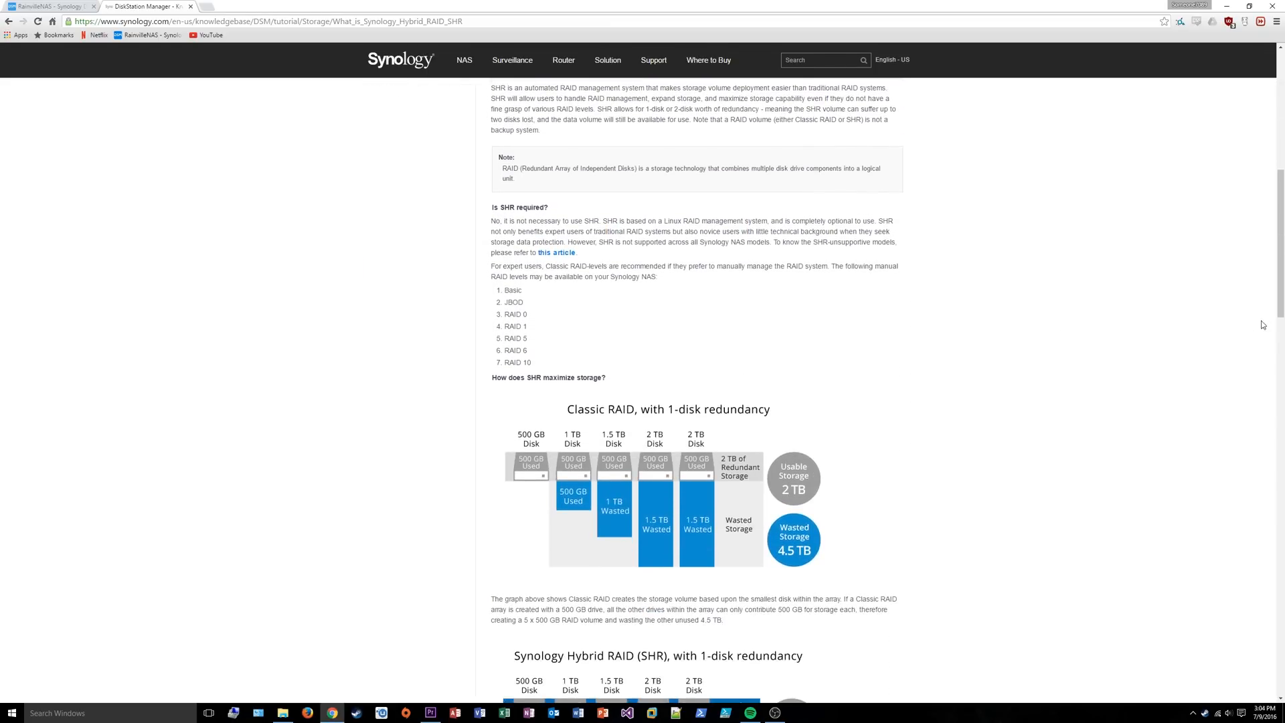
pyautogui.scroll(-3)
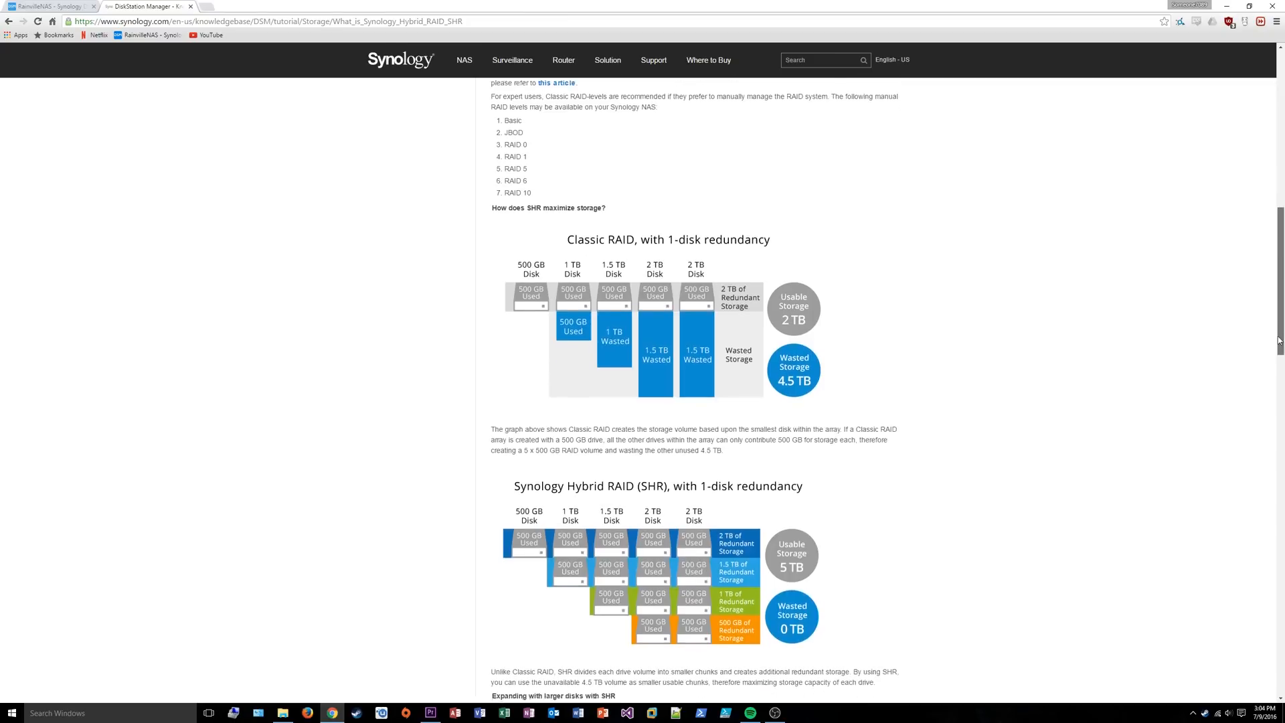
pyautogui.scroll(-3)
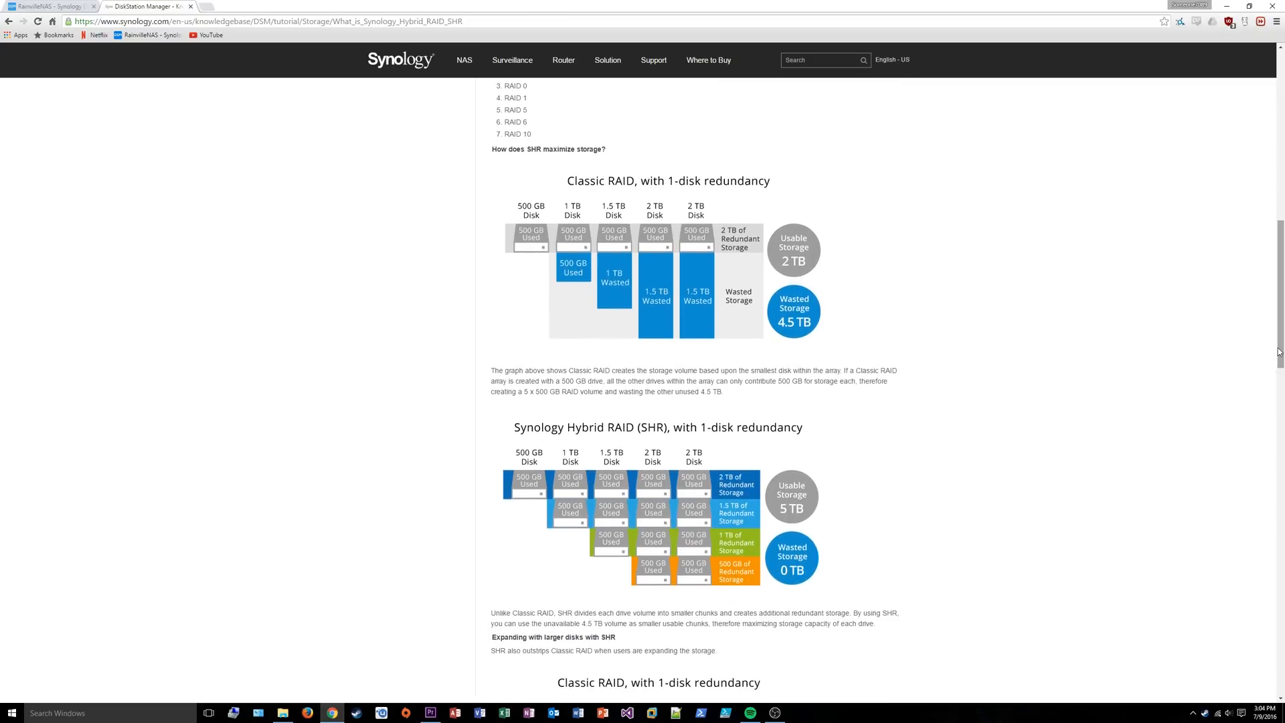
# Continue down the SHR article to its Frequently Asked Questions, then return to the DSM tab.
pyautogui.scroll(-3)
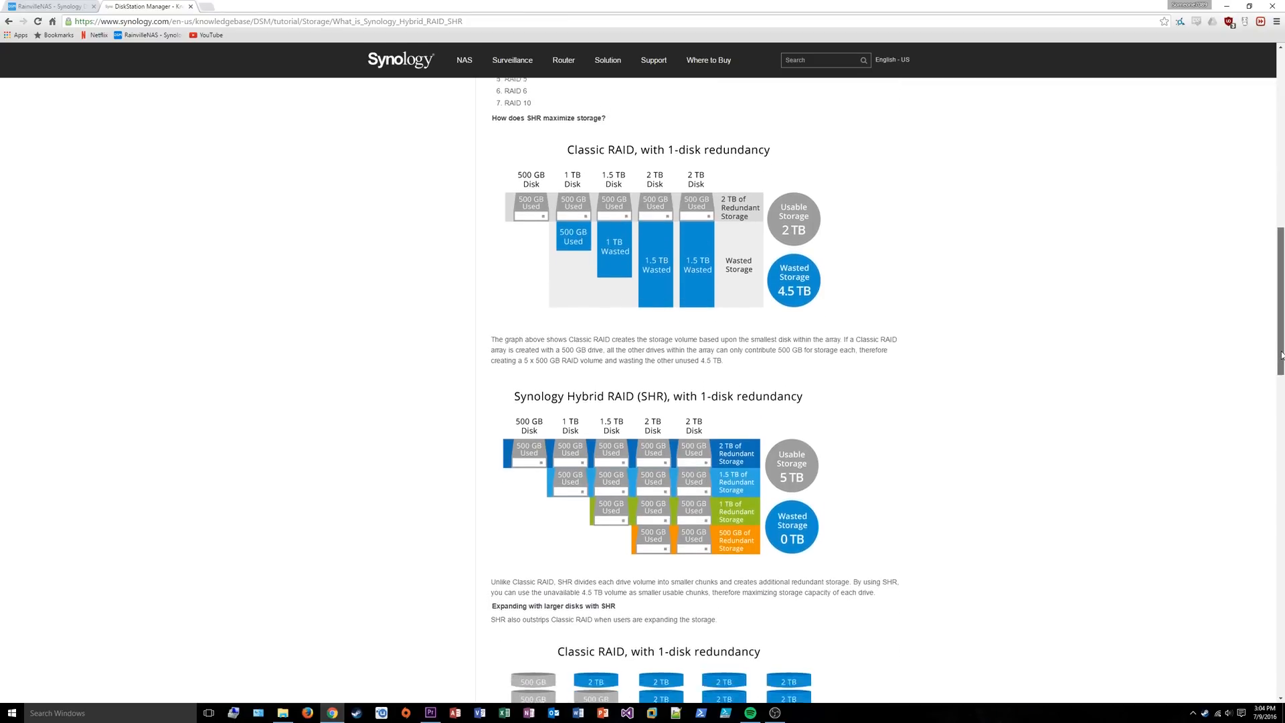
pyautogui.scroll(-3)
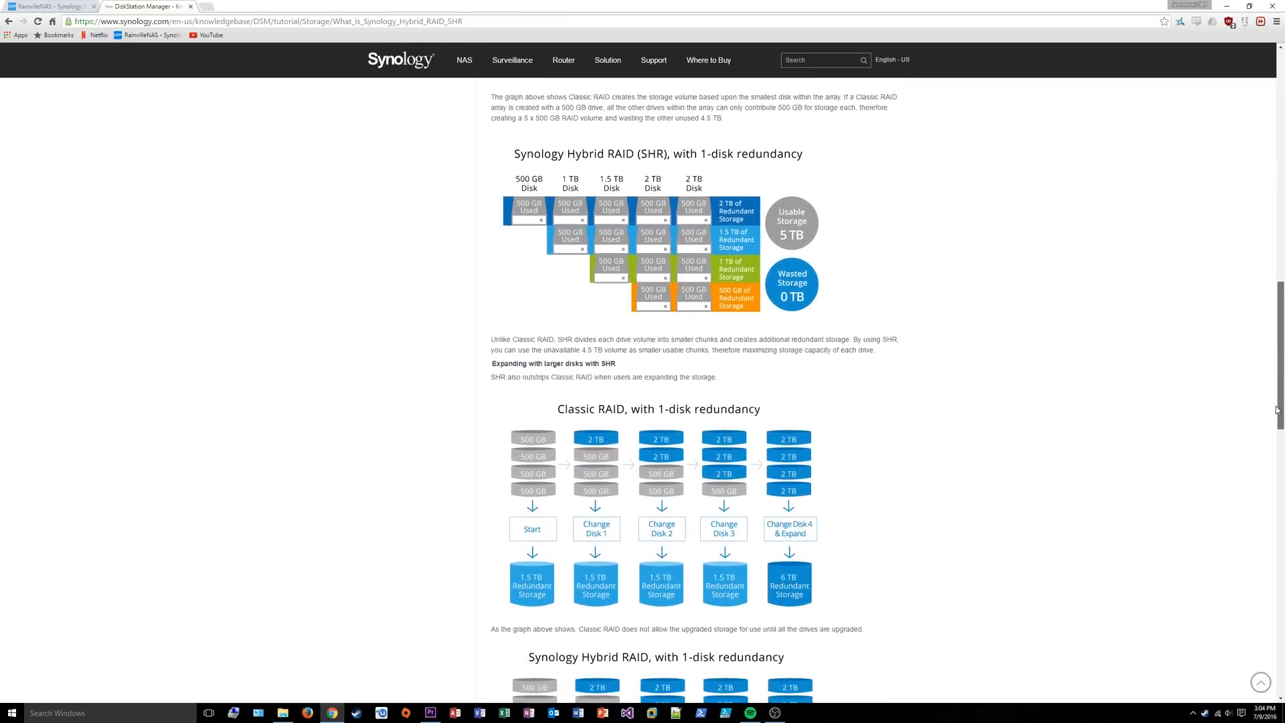
pyautogui.scroll(-3)
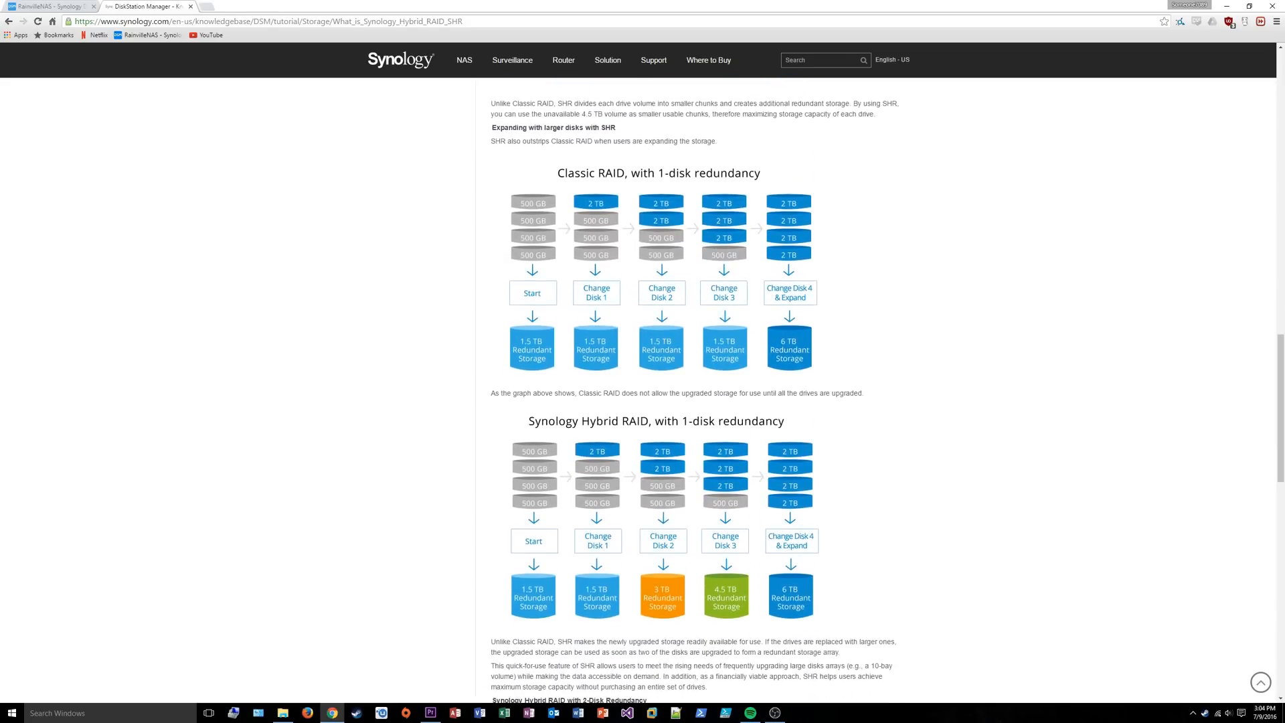
pyautogui.scroll(-3)
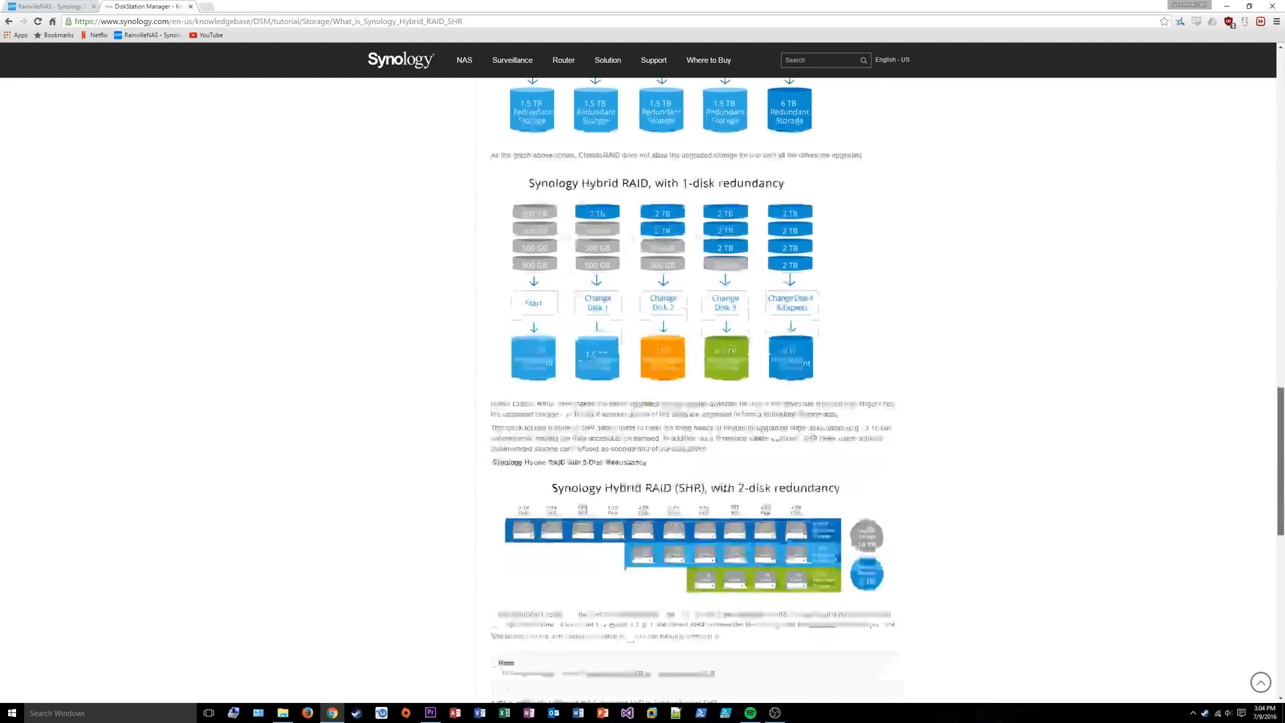
pyautogui.scroll(-3)
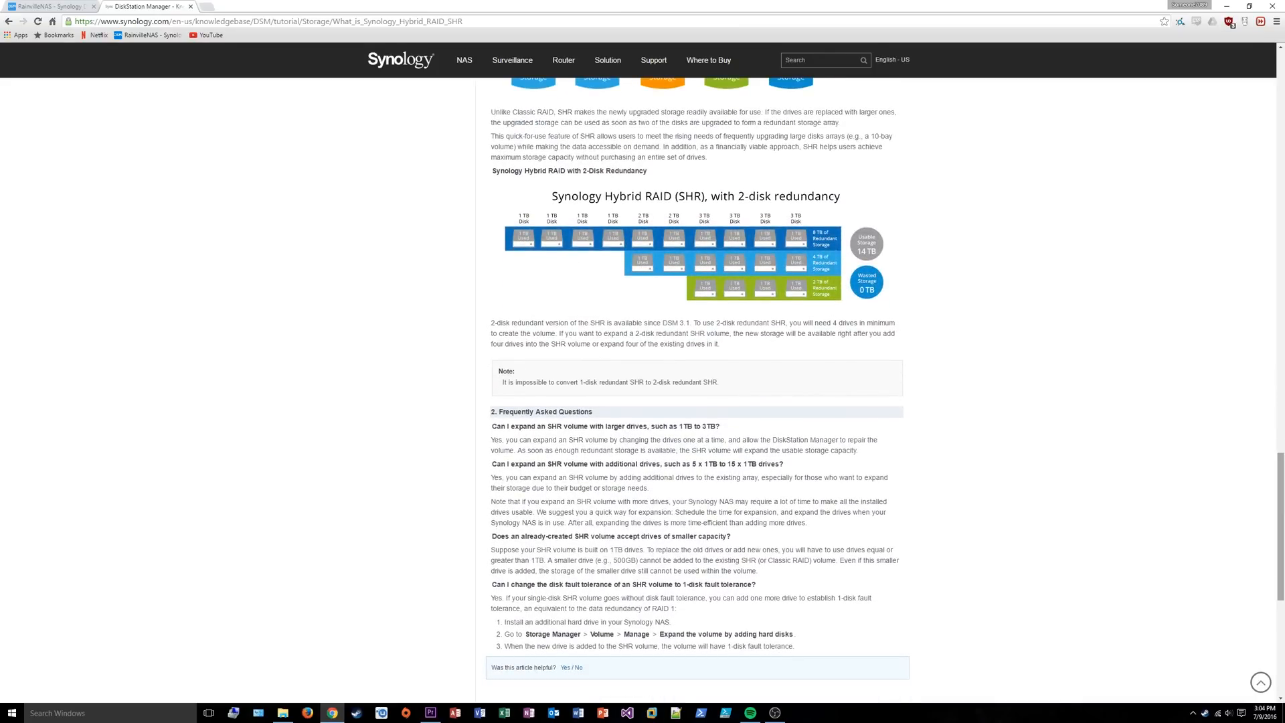
pyautogui.click(50, 6)
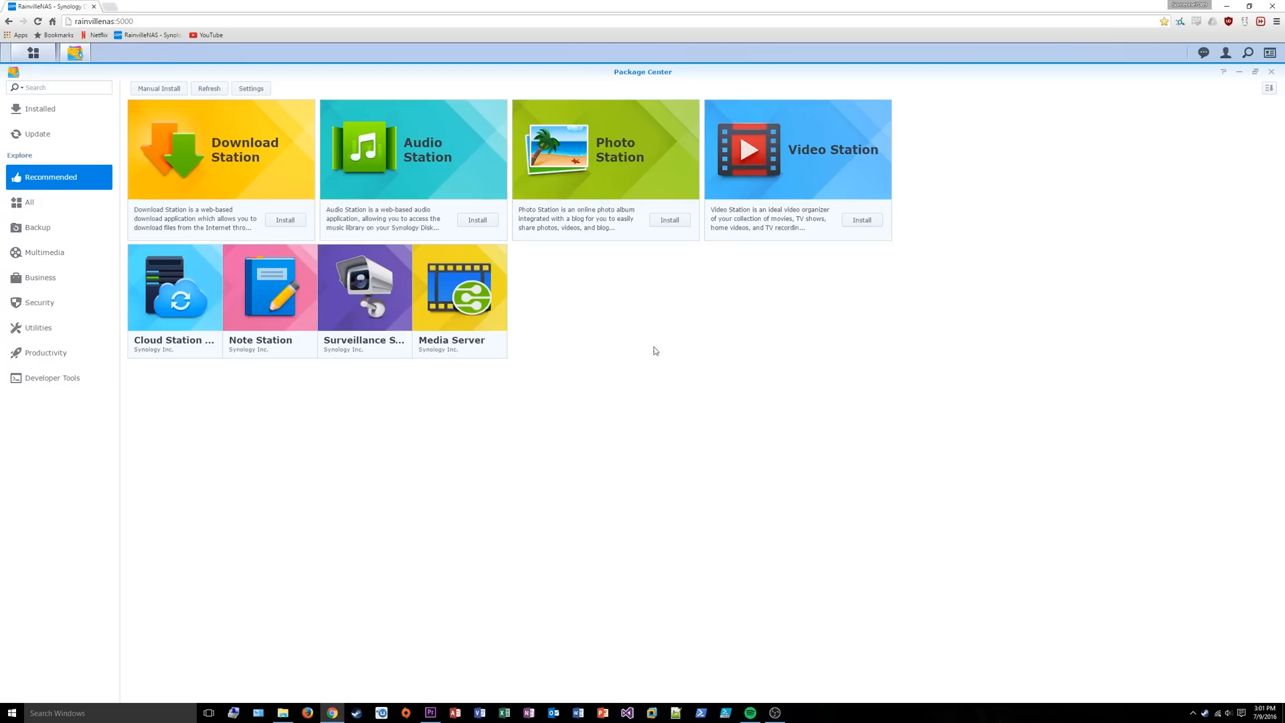
pyautogui.moveTo(140, 225)
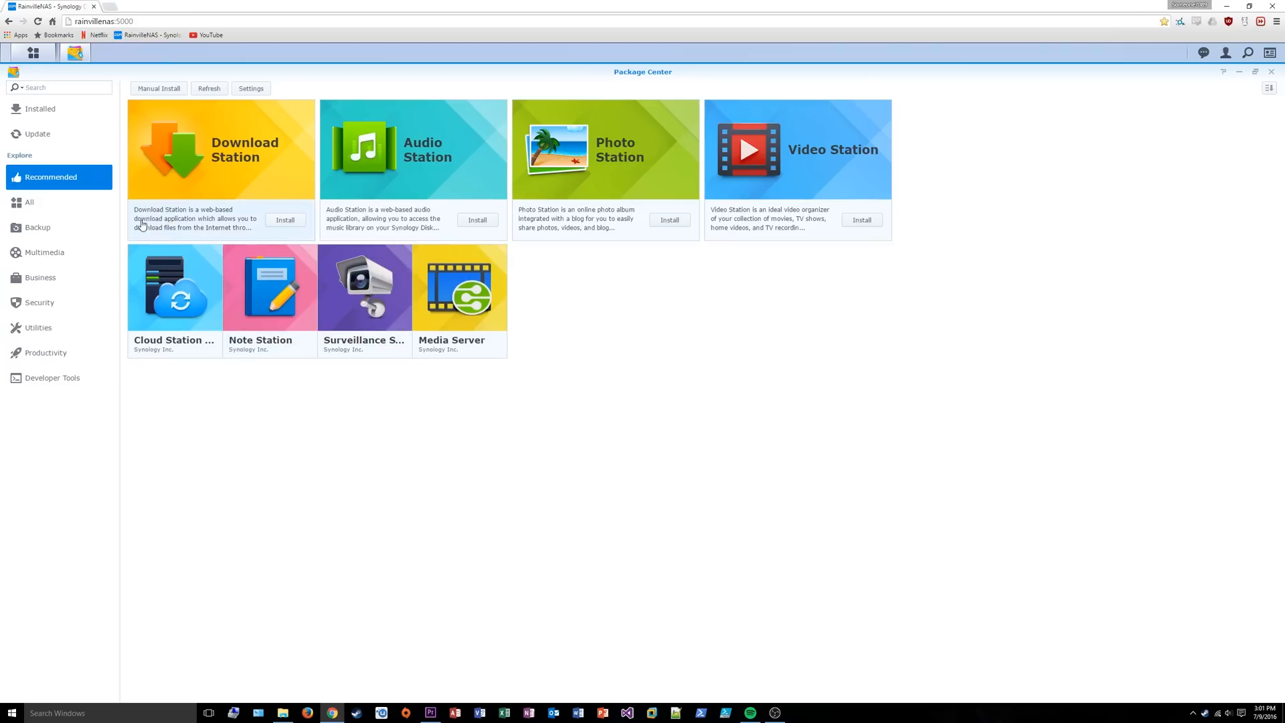
# Show all packages in Package Center and bring up the VPN Server package details.
pyautogui.click(28, 202)
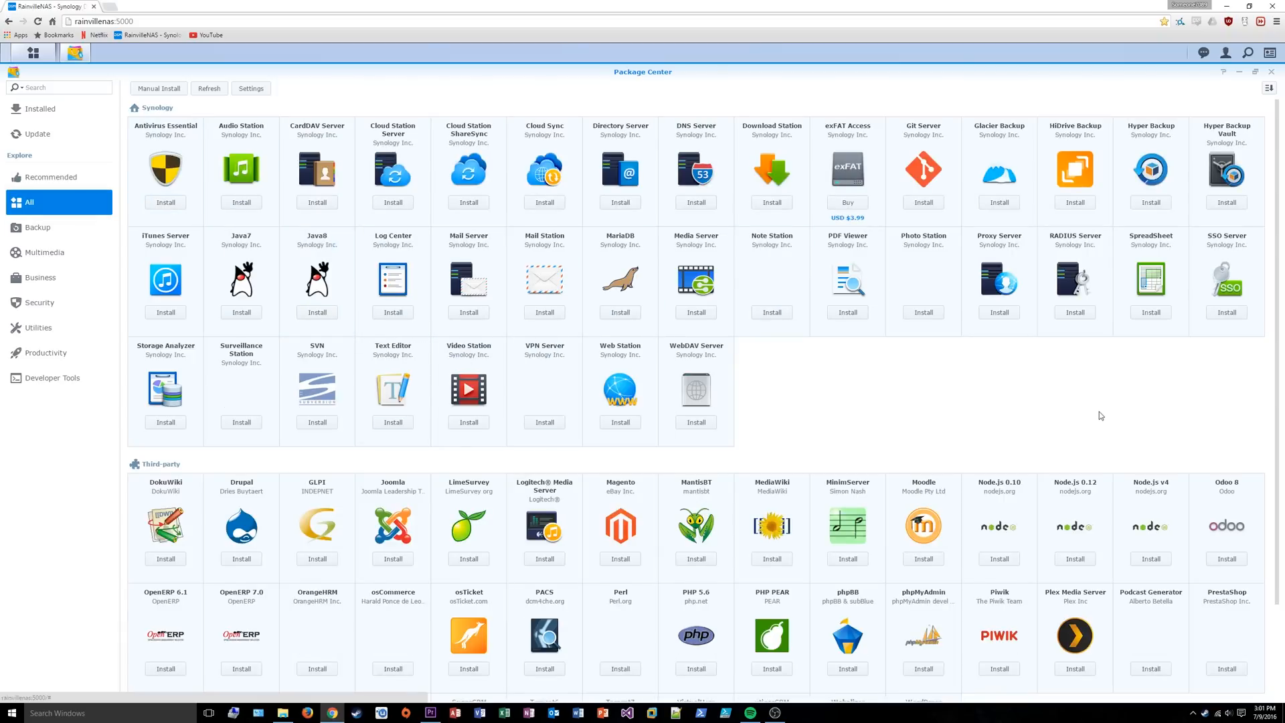
pyautogui.scroll(-3)
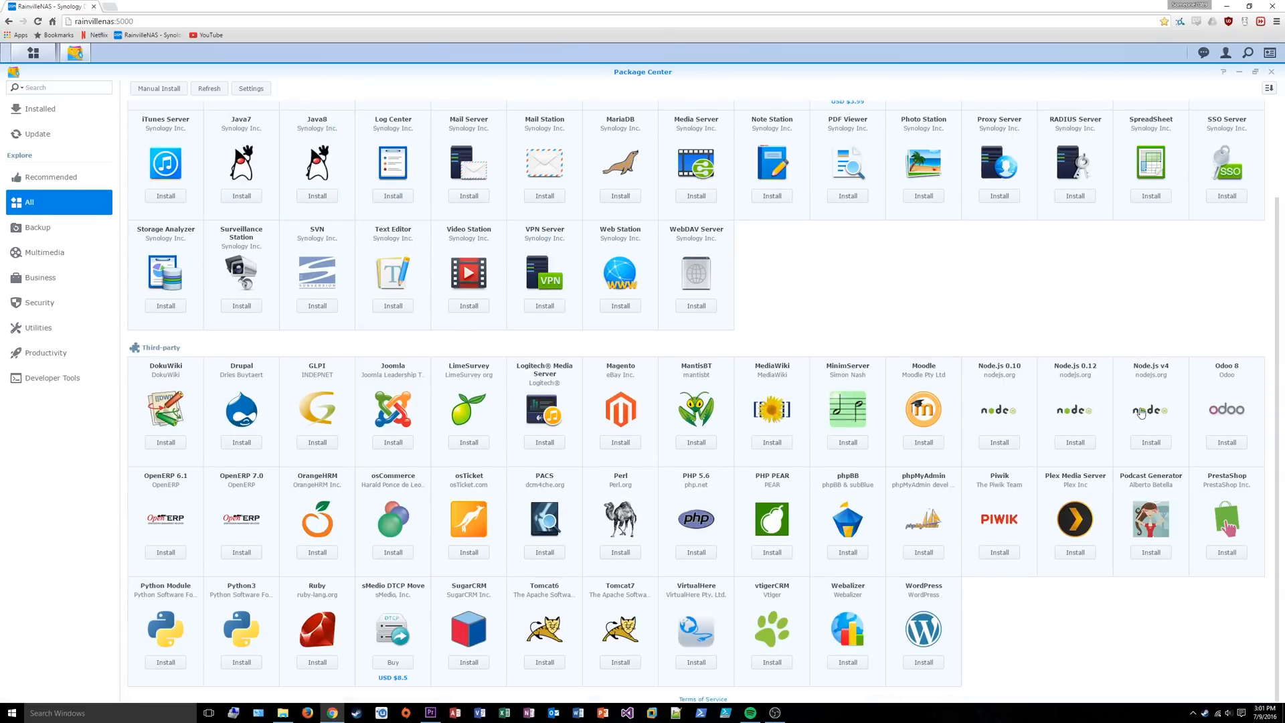
pyautogui.scroll(3)
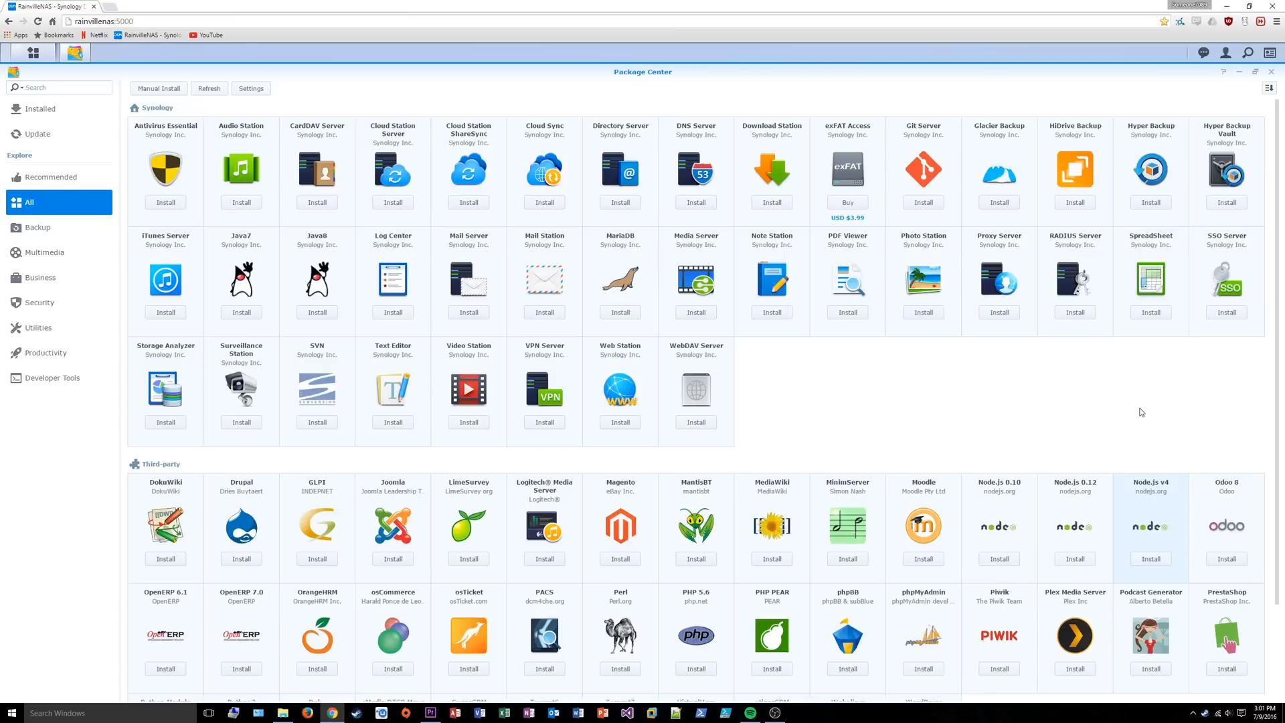
pyautogui.moveTo(1276, 257)
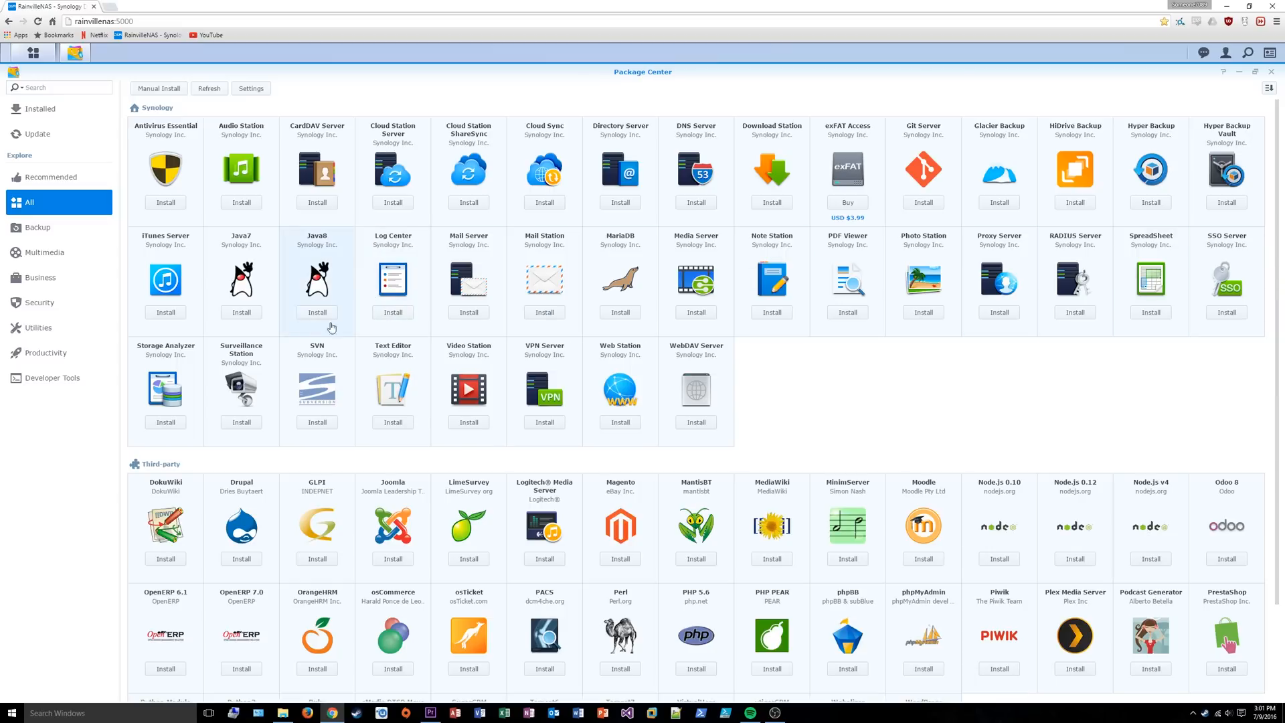
pyautogui.moveTo(34, 377)
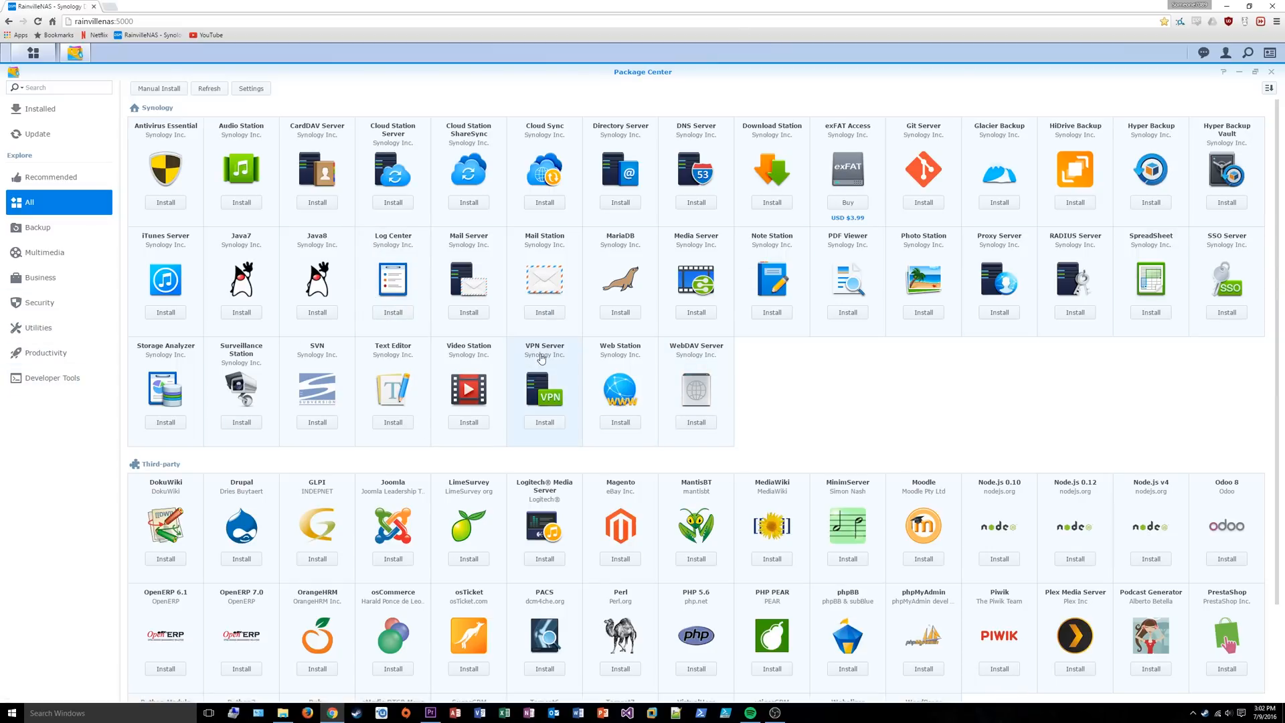
pyautogui.click(544, 381)
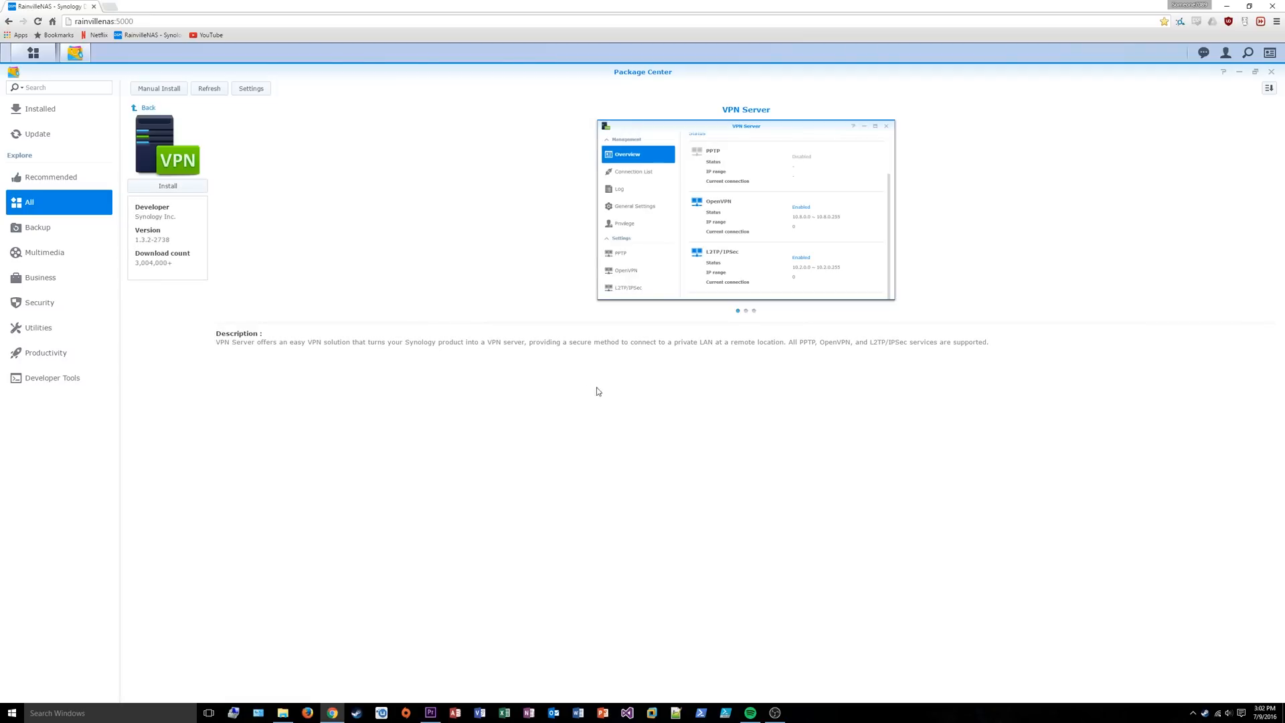
pyautogui.moveTo(252, 123)
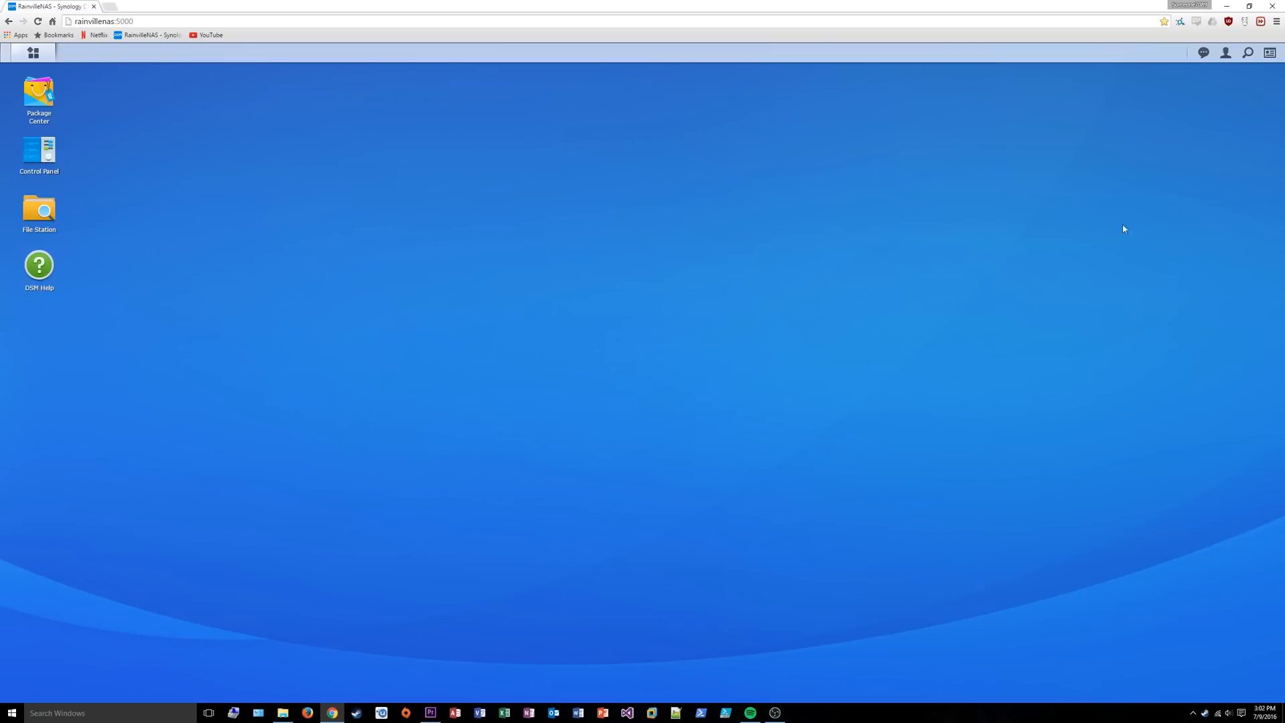
pyautogui.moveTo(657, 361)
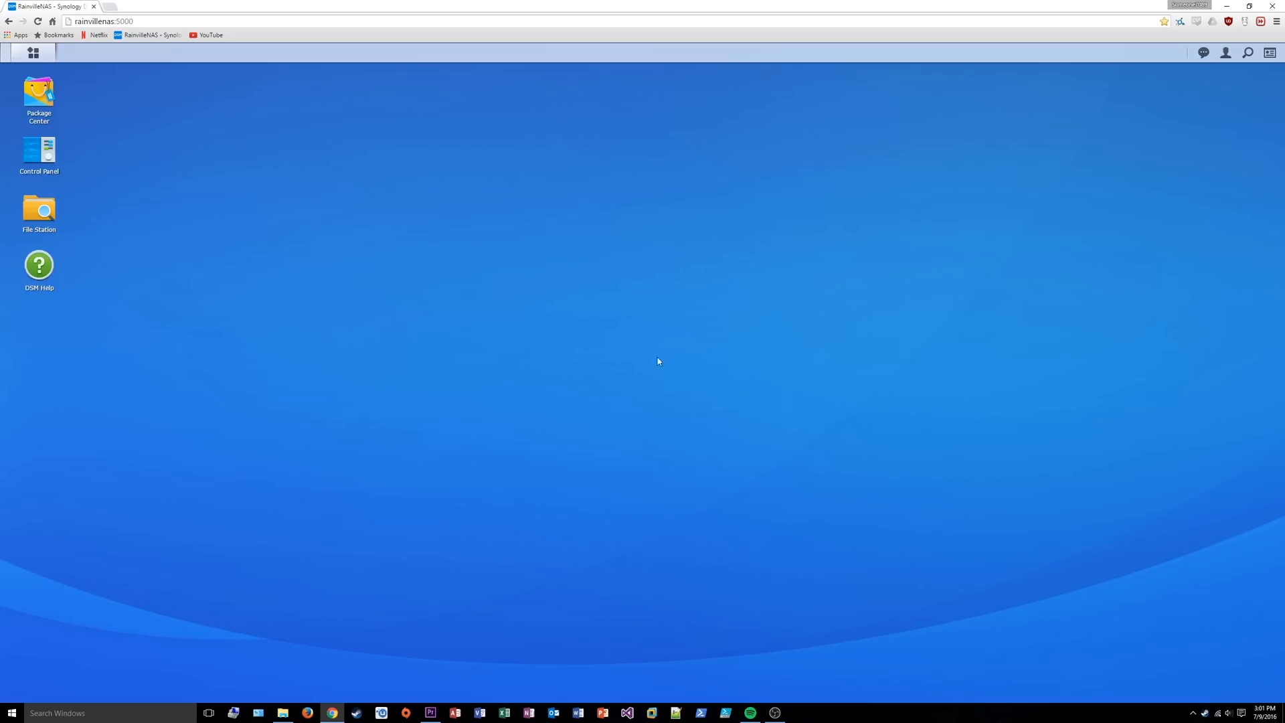
# Show the DSM main menu listing all installed applications.
pyautogui.click(32, 52)
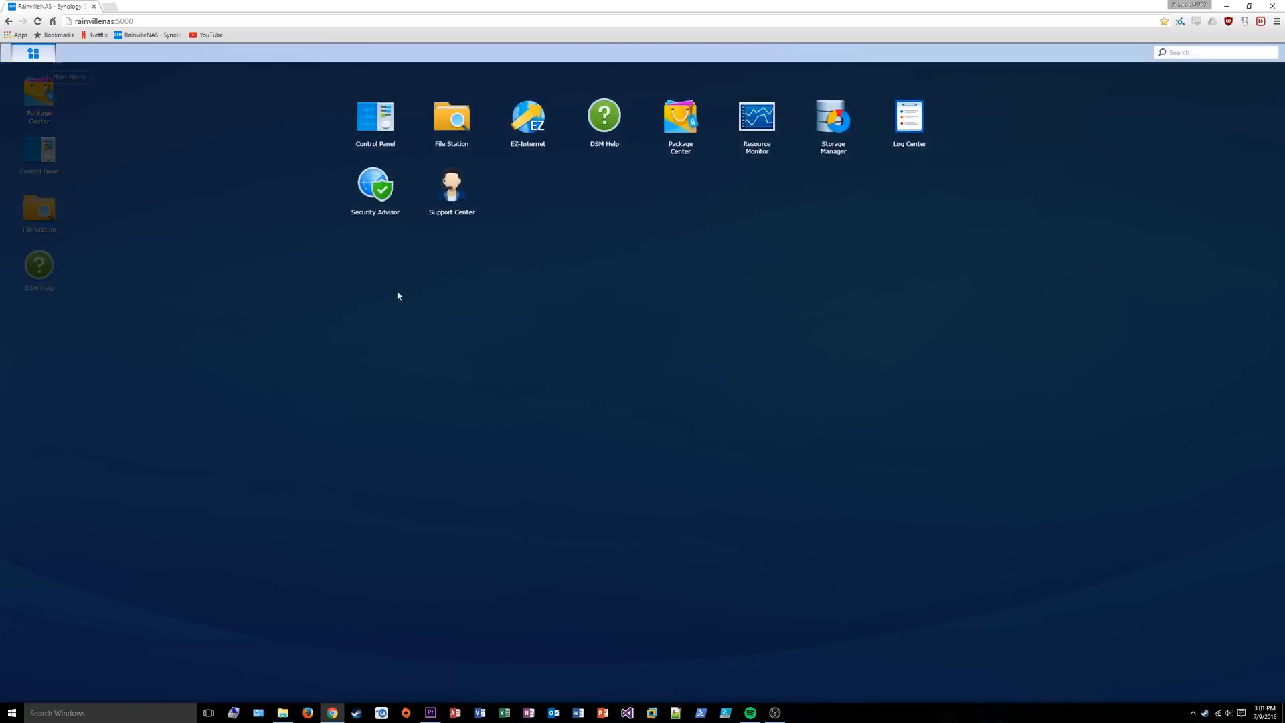
pyautogui.click(33, 52)
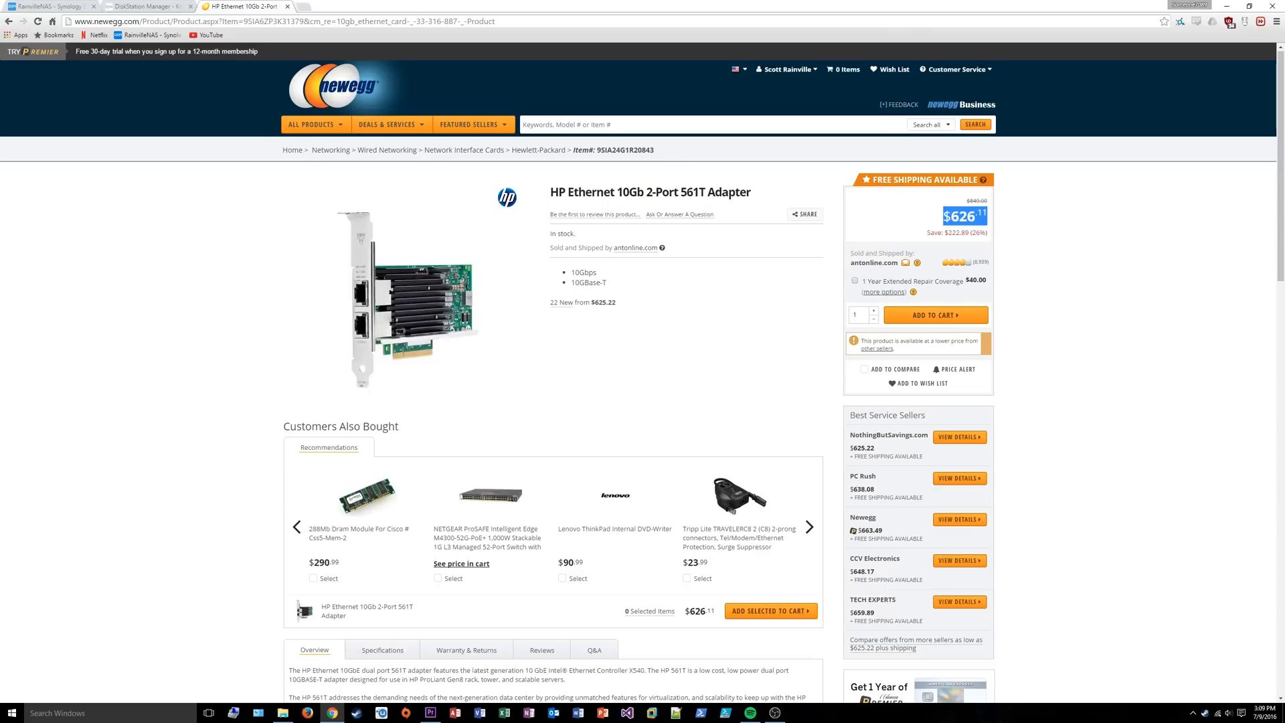
# Switch to the Newegg tab with the HP Ethernet 10Gb 2-Port 561T Adapter listing.
pyautogui.click(46, 7)
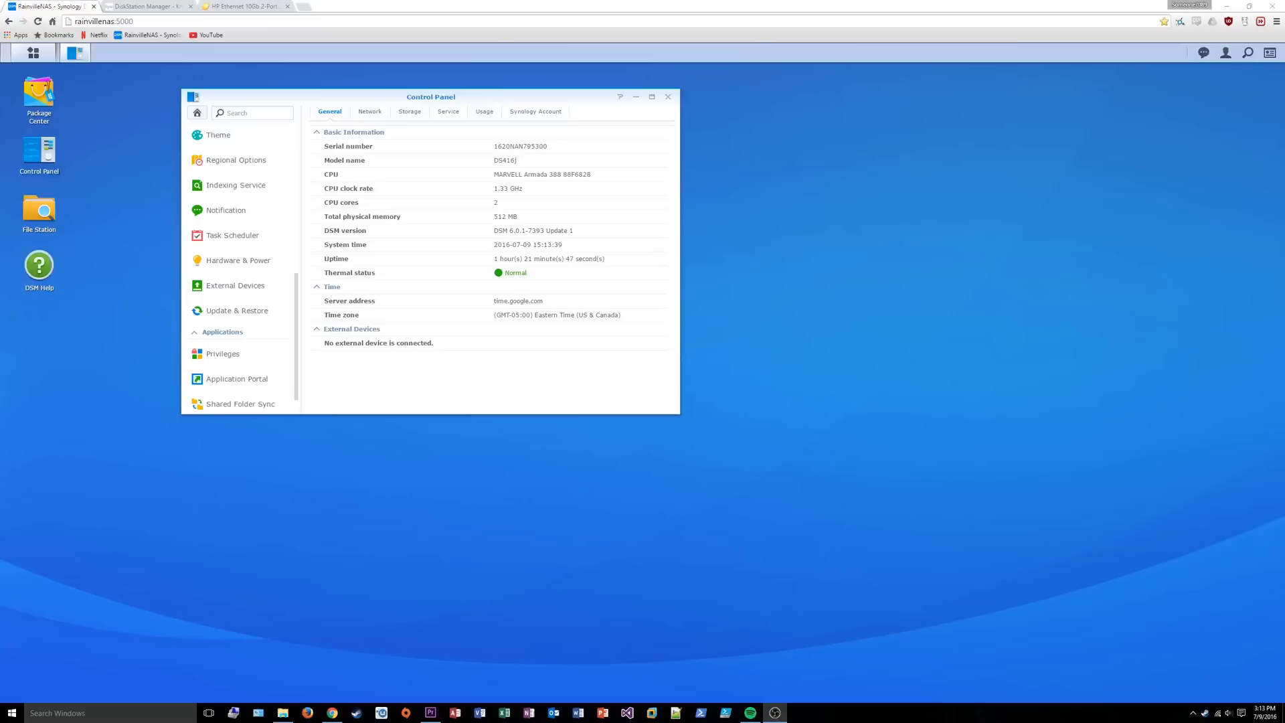
pyautogui.moveTo(238, 261)
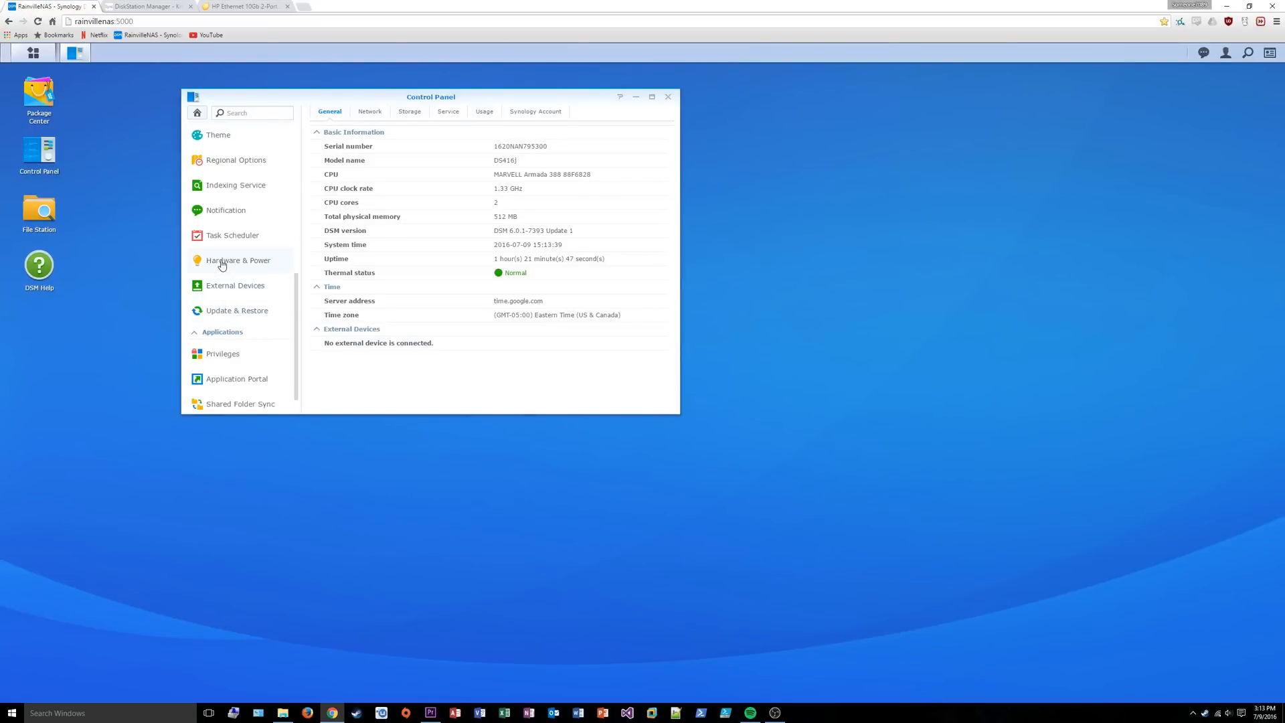
# Review Hardware & Power's Beep Control and Fan Speed Mode options, then switch to the Knowledge Base tab.
pyautogui.click(238, 260)
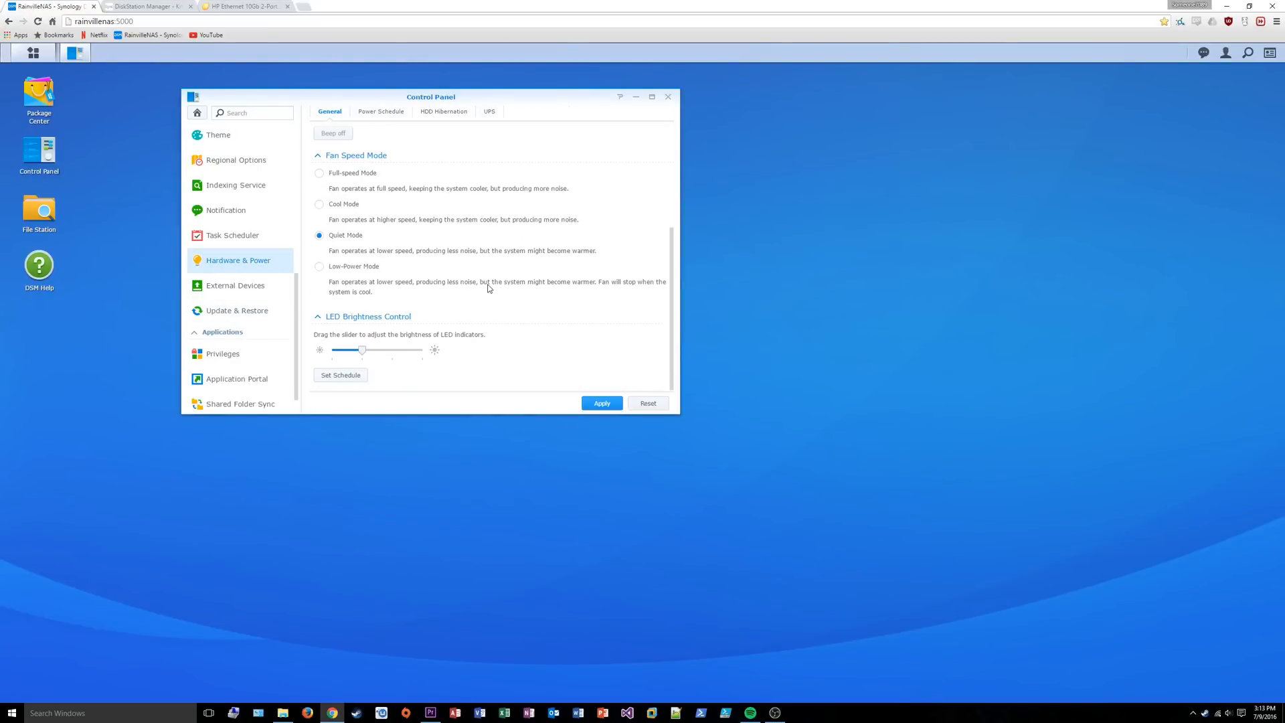
pyautogui.moveTo(351, 276)
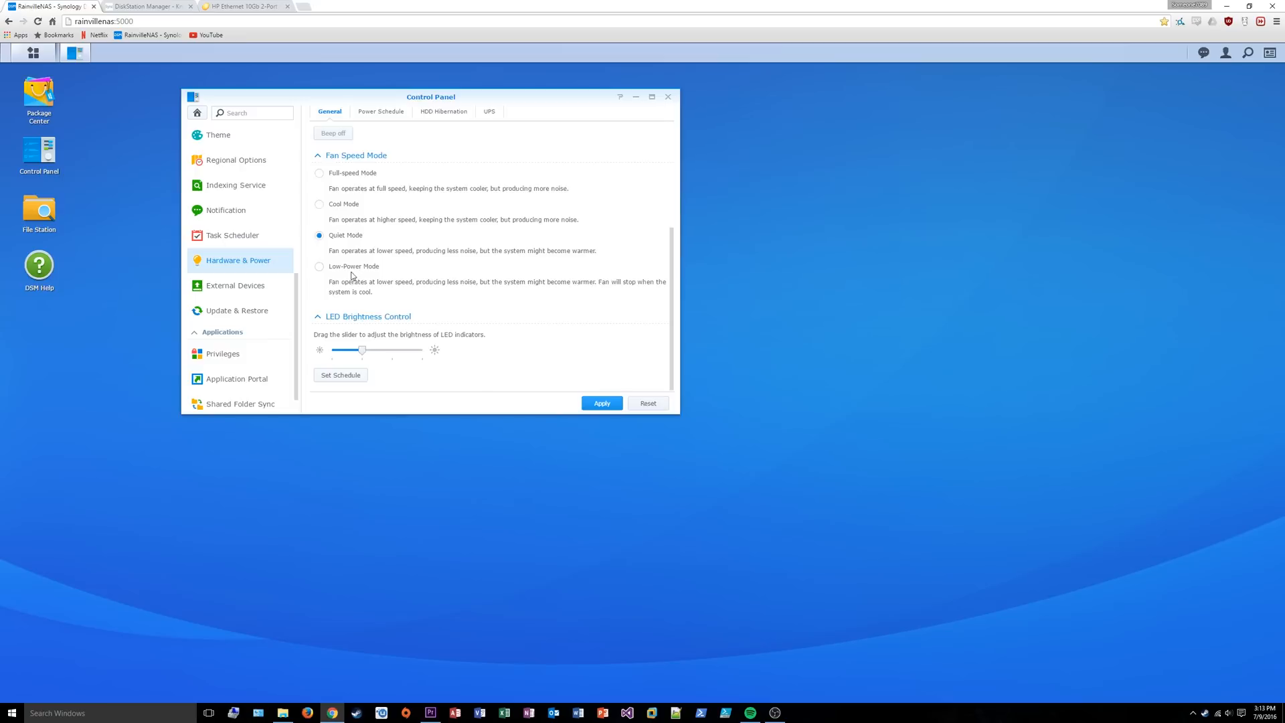
pyautogui.scroll(3)
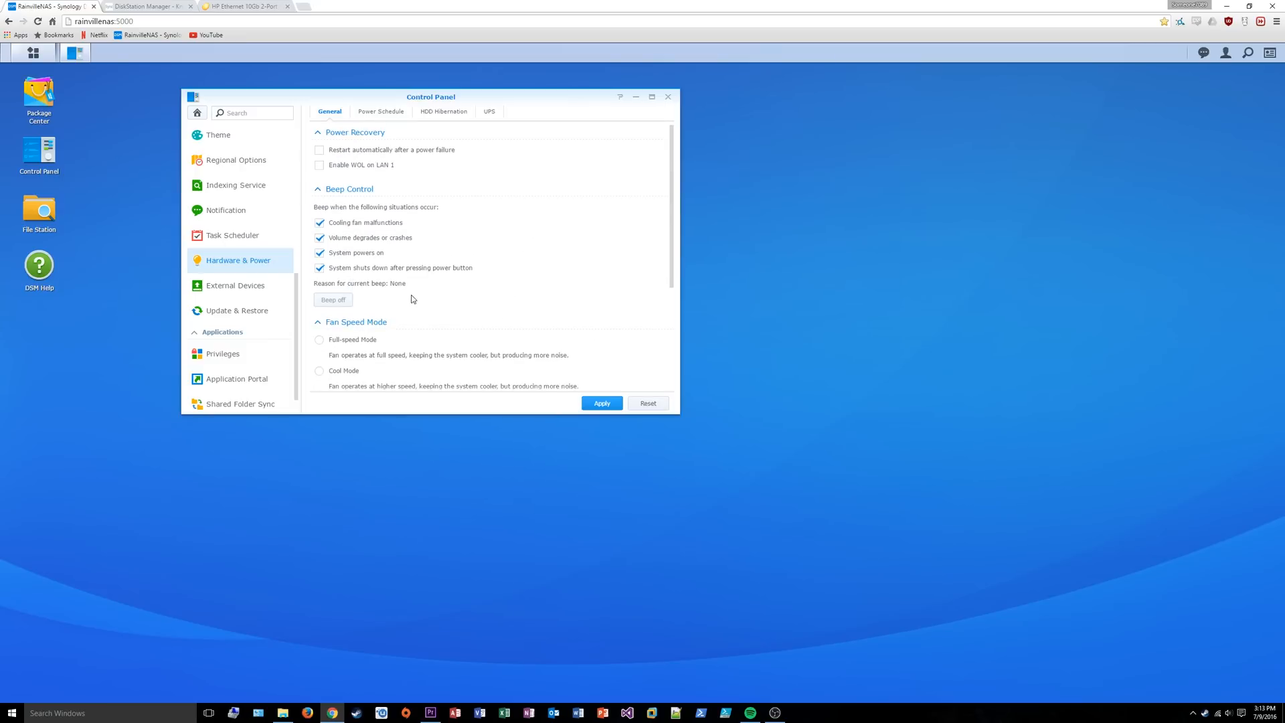
pyautogui.scroll(-3)
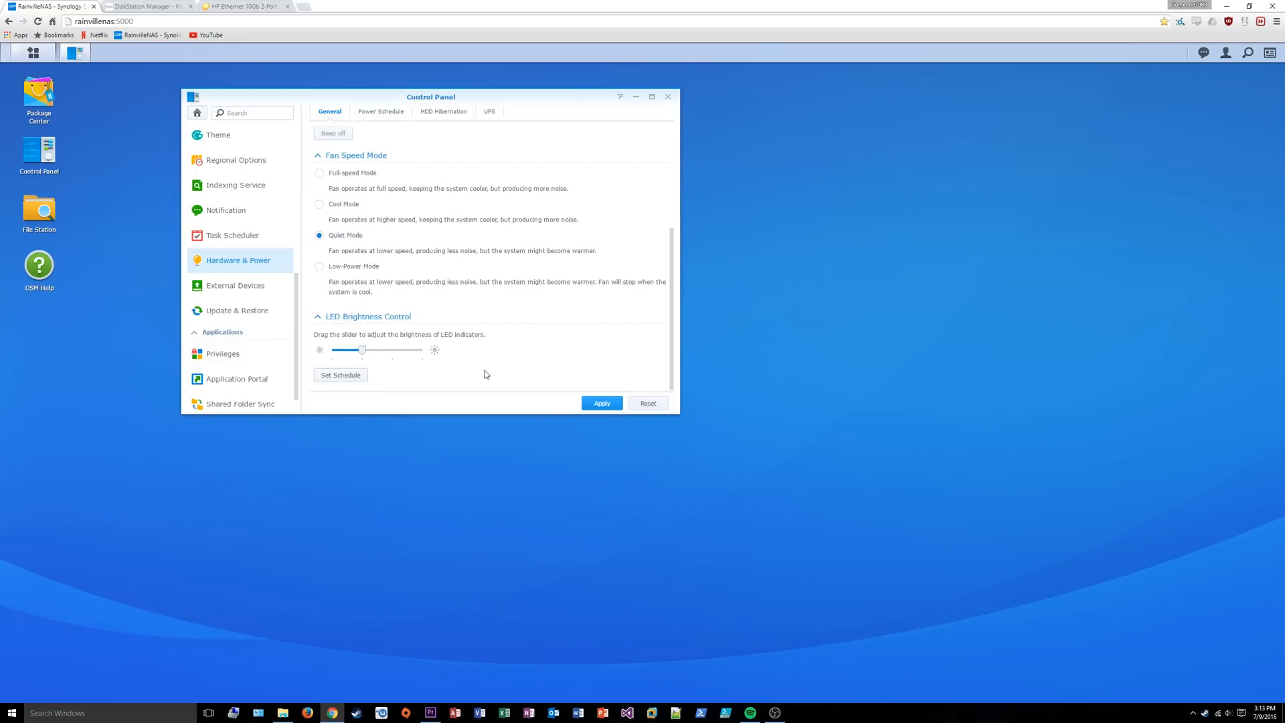
pyautogui.moveTo(508, 377)
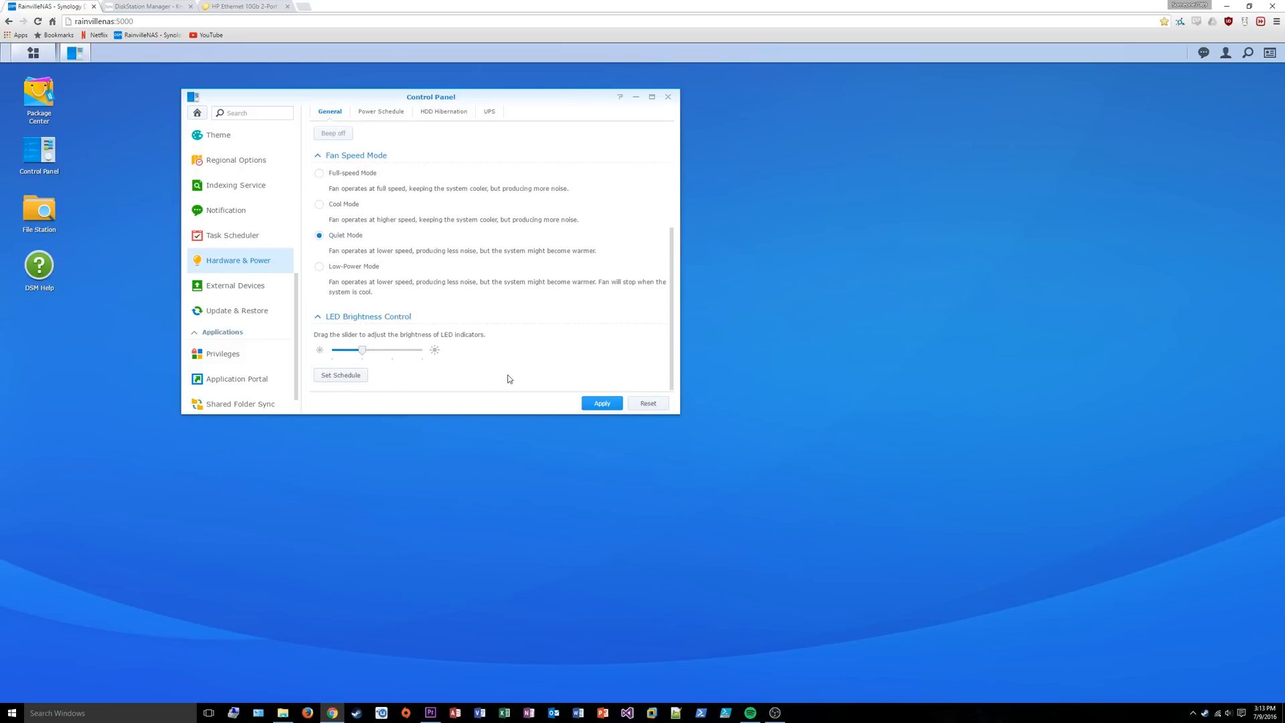
pyautogui.click(147, 5)
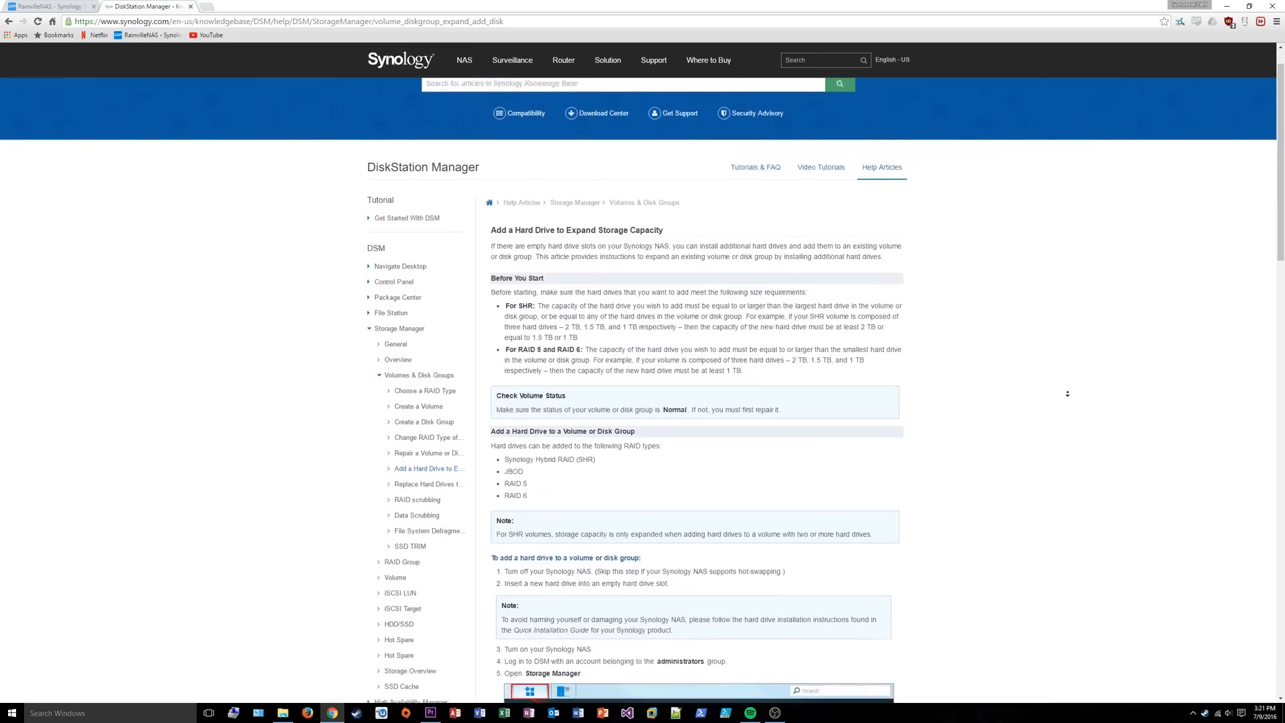
# Scroll the add-hard-drive article down to the steps for adding a drive.
pyautogui.scroll(-3)
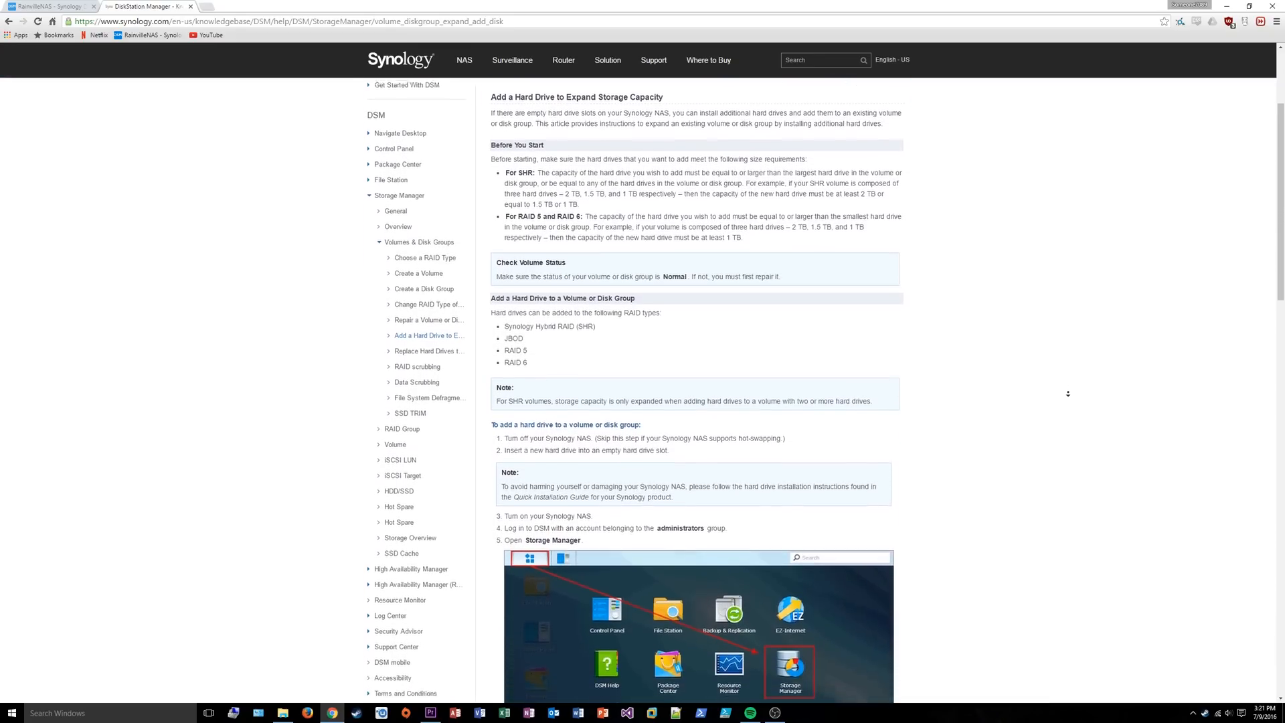